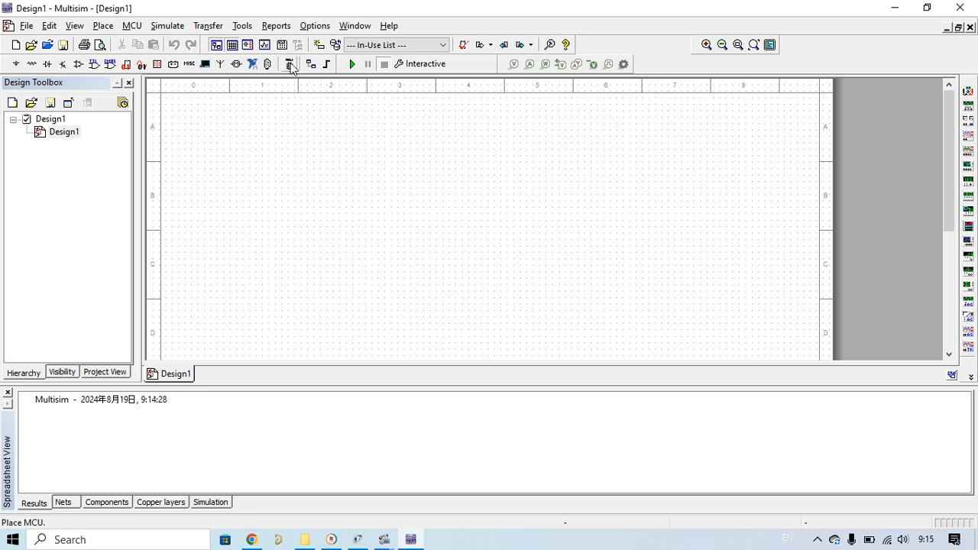
# Open the MCU component browser across all groups and search for lm317
pyautogui.click(289, 63)
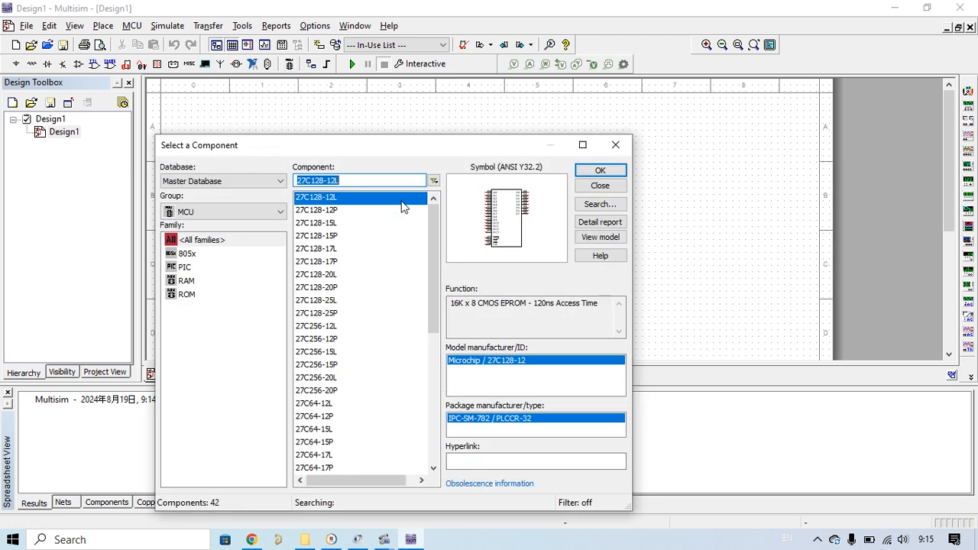
pyautogui.click(280, 212)
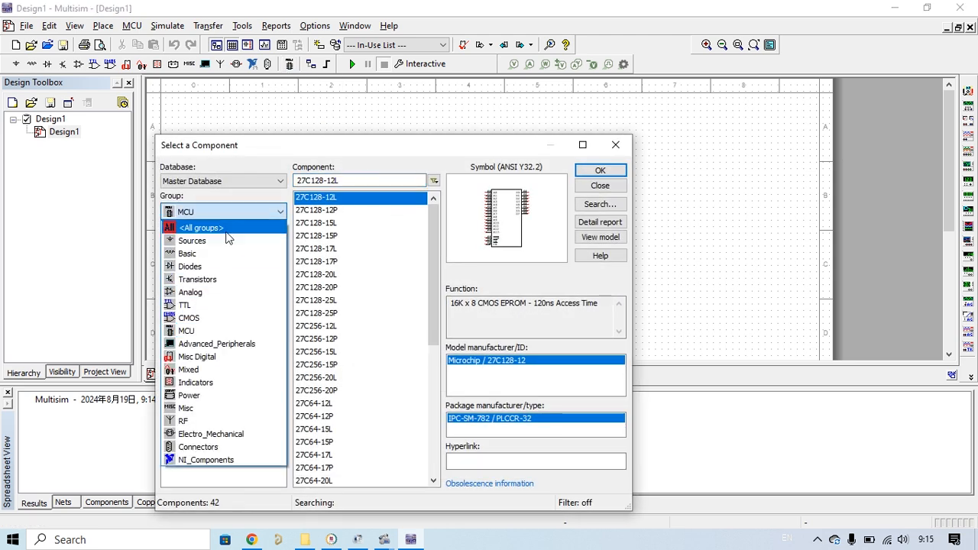
pyautogui.click(201, 227)
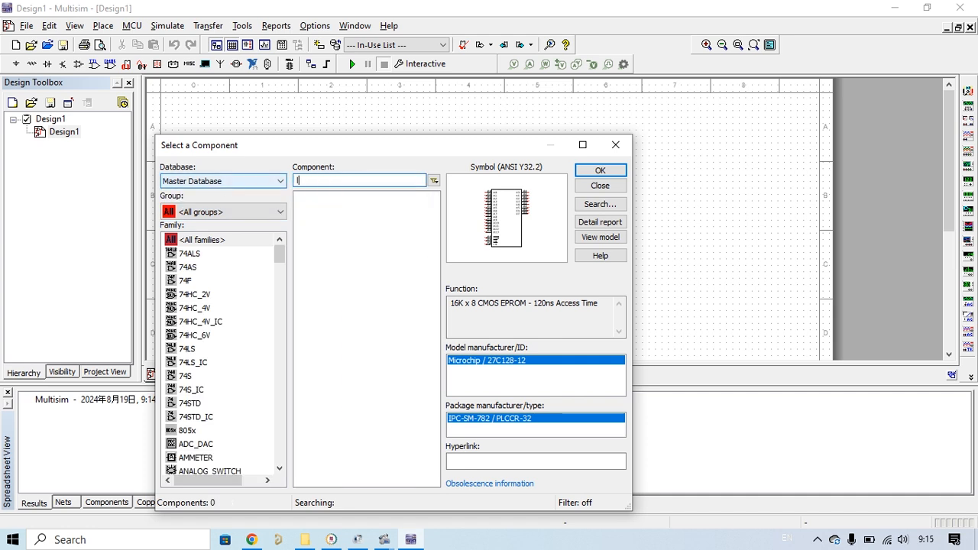
pyautogui.write('lm3')
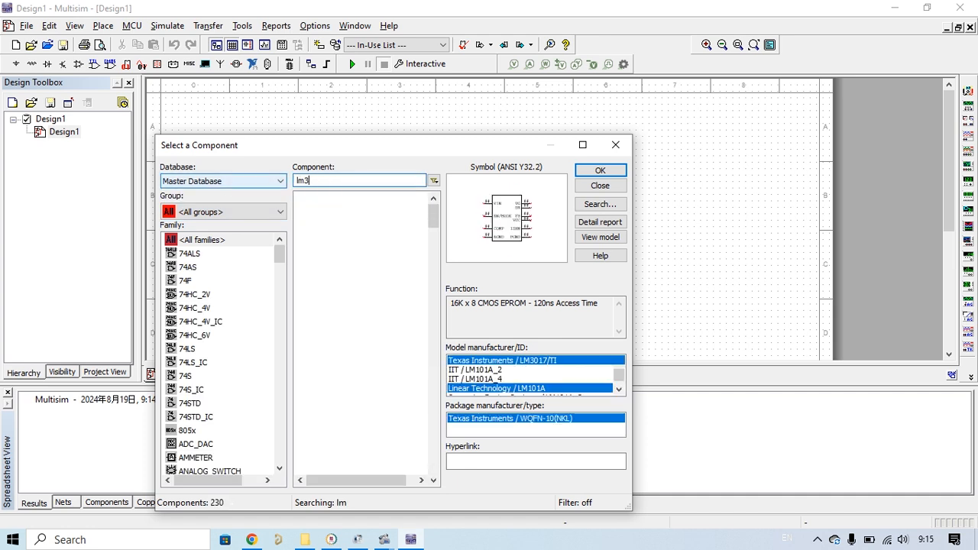
pyautogui.write('17')
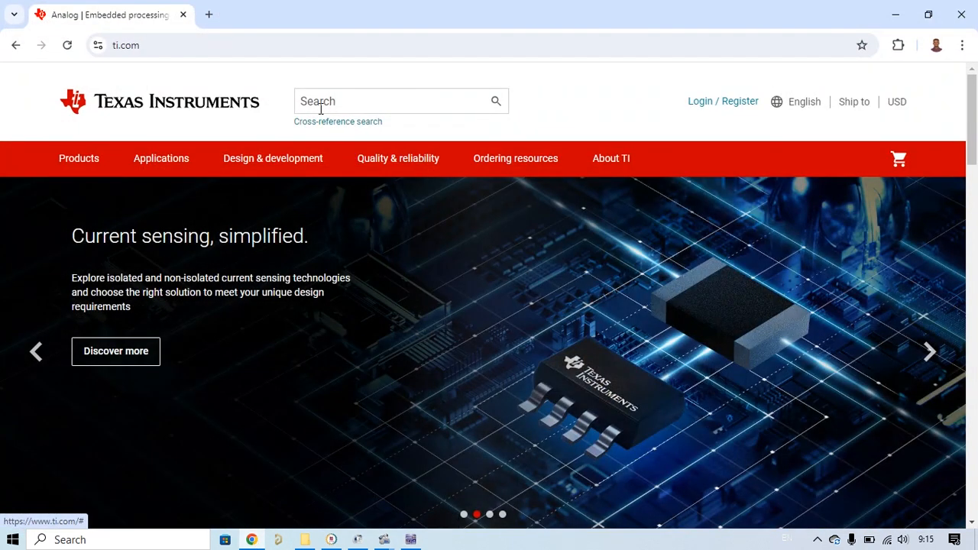
pyautogui.moveTo(252, 128)
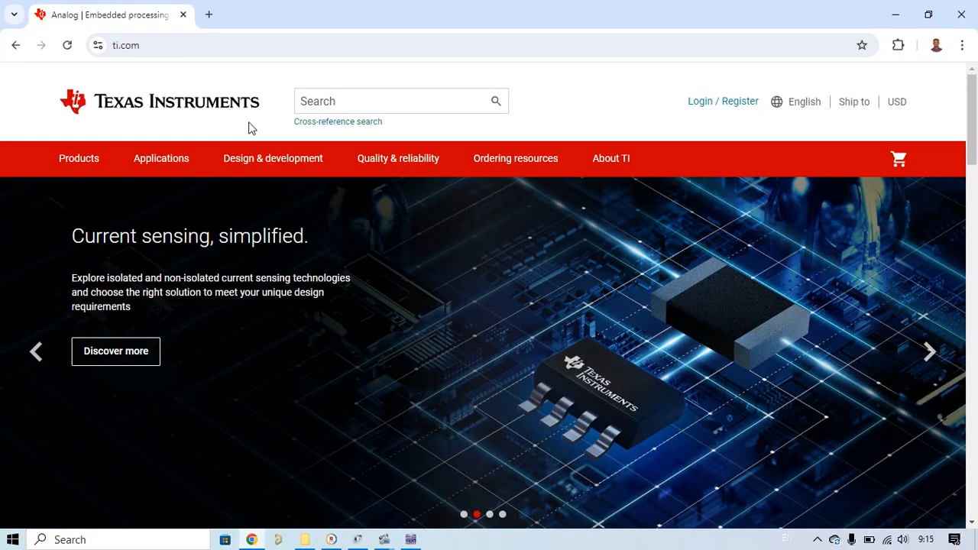
# Search the Texas Instruments site for lm386
pyautogui.click(382, 100)
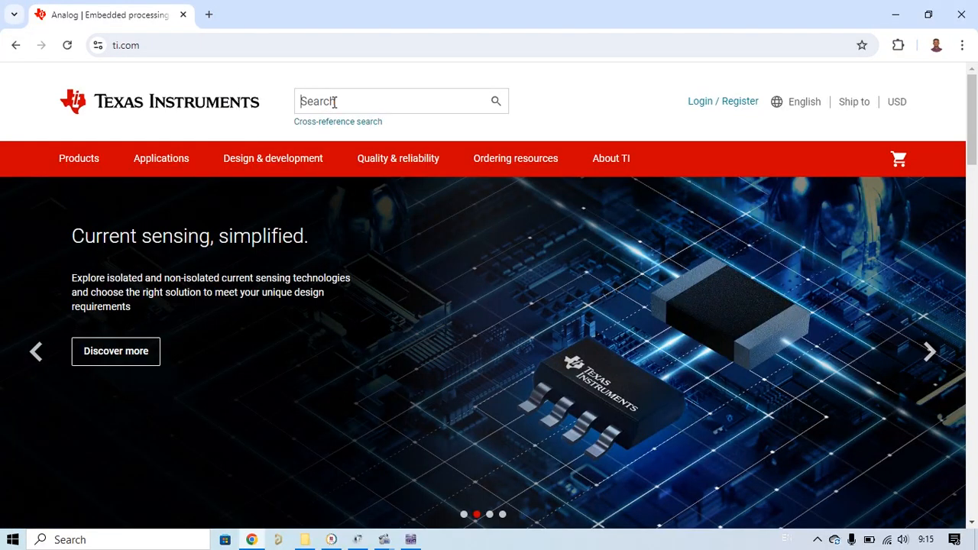
pyautogui.write('lm3')
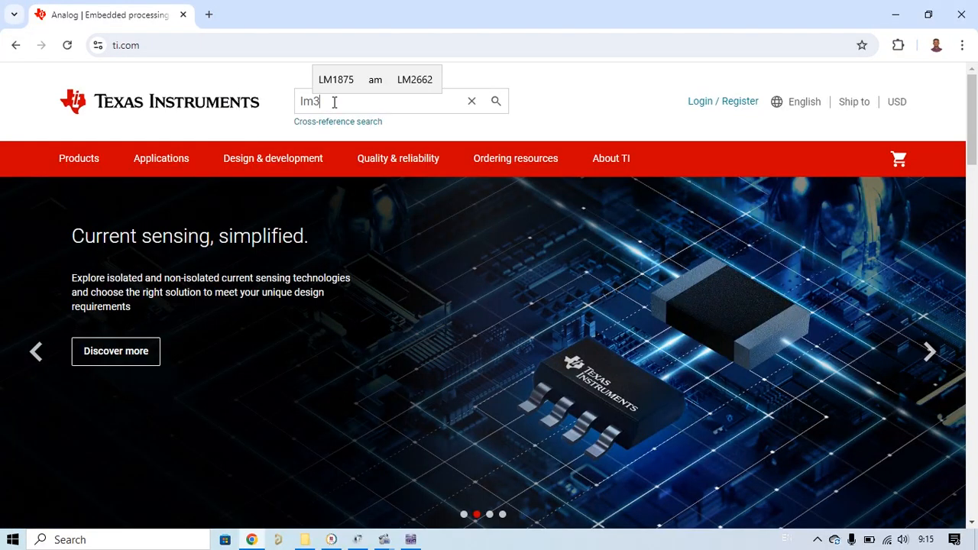
pyautogui.write('86')
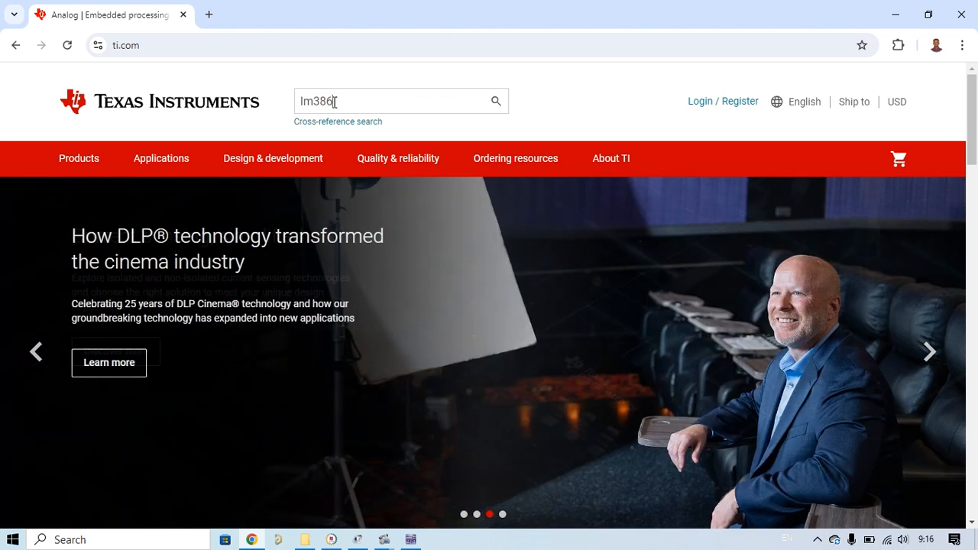
pyautogui.click(495, 101)
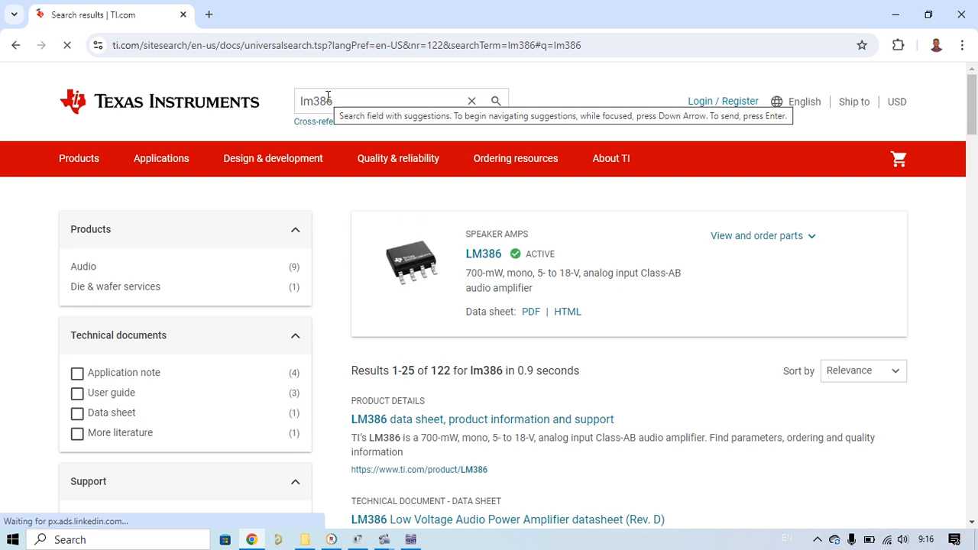
pyautogui.moveTo(459, 374)
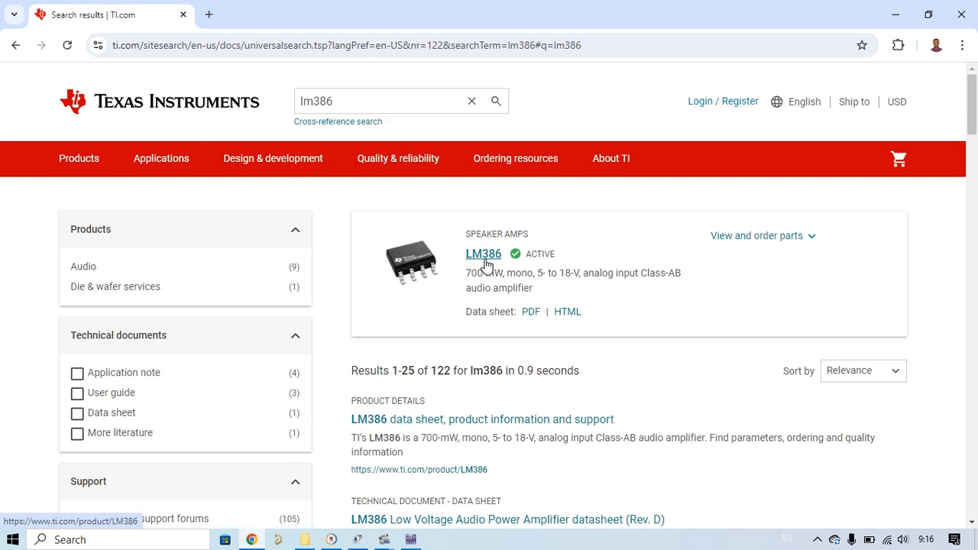
pyautogui.moveTo(539, 254)
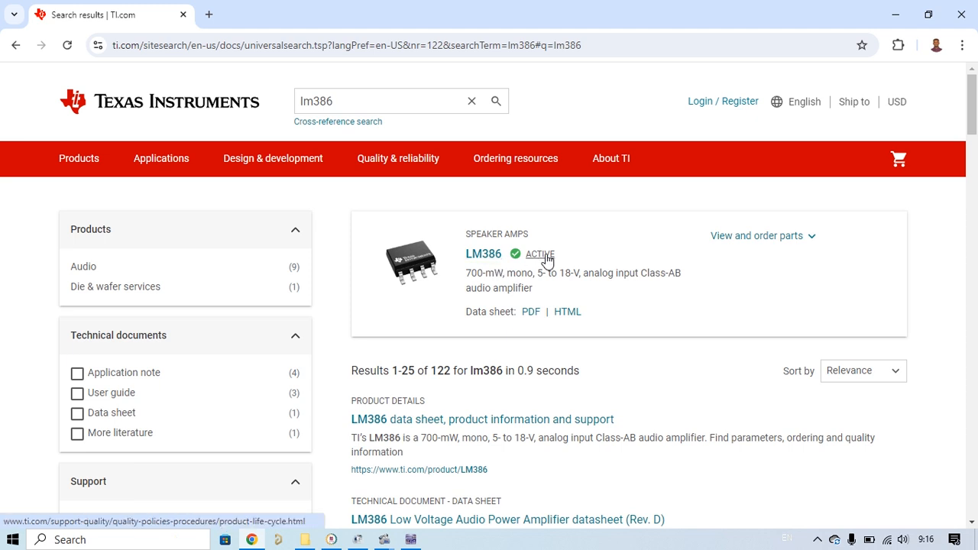
pyautogui.moveTo(540, 254)
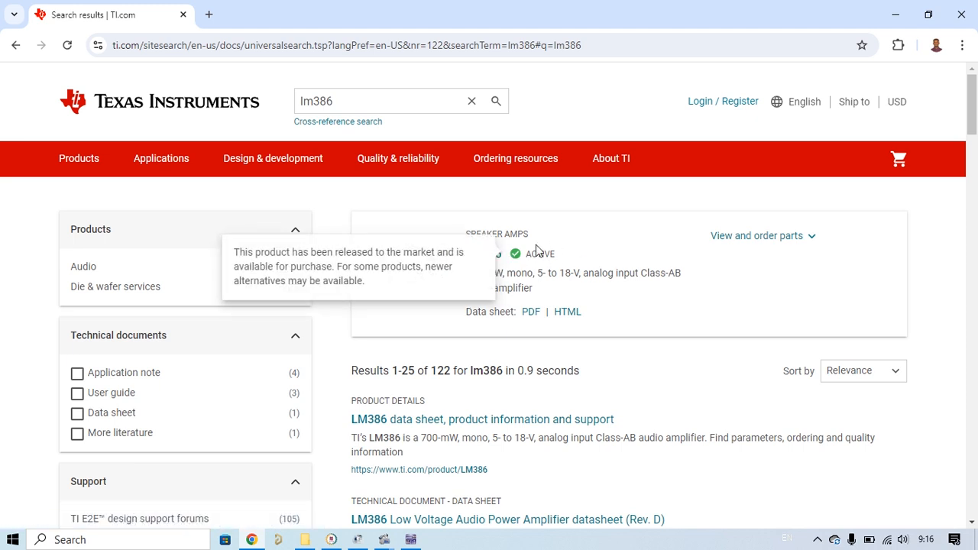
pyautogui.moveTo(493, 260)
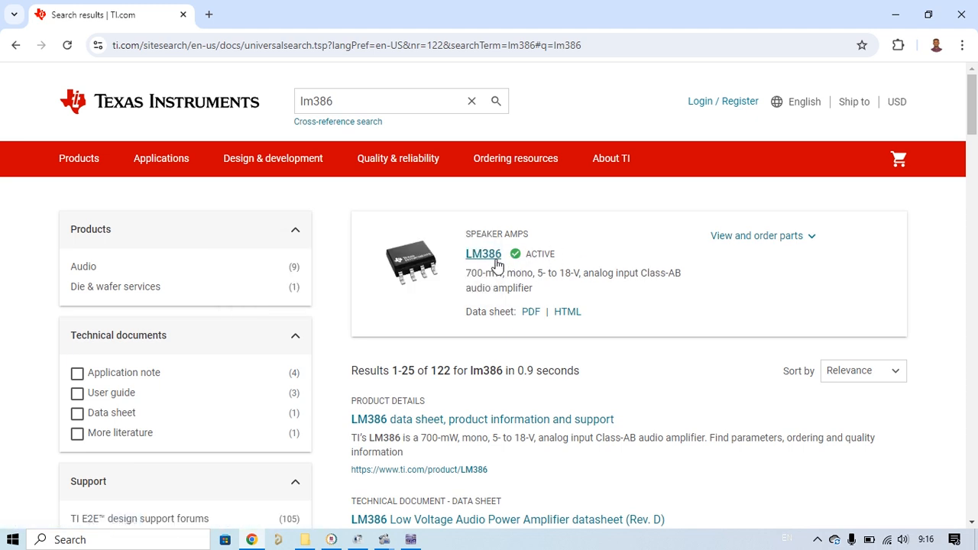
# Open the LM386 product page from the top search result
pyautogui.click(483, 253)
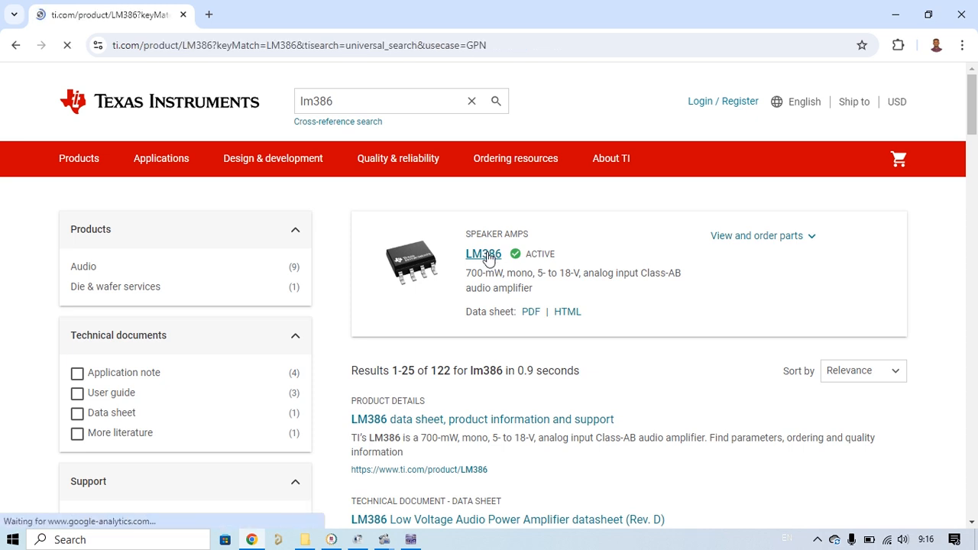
# Filter the LM386 Design & development section to design tools & simulation
pyautogui.click(483, 253)
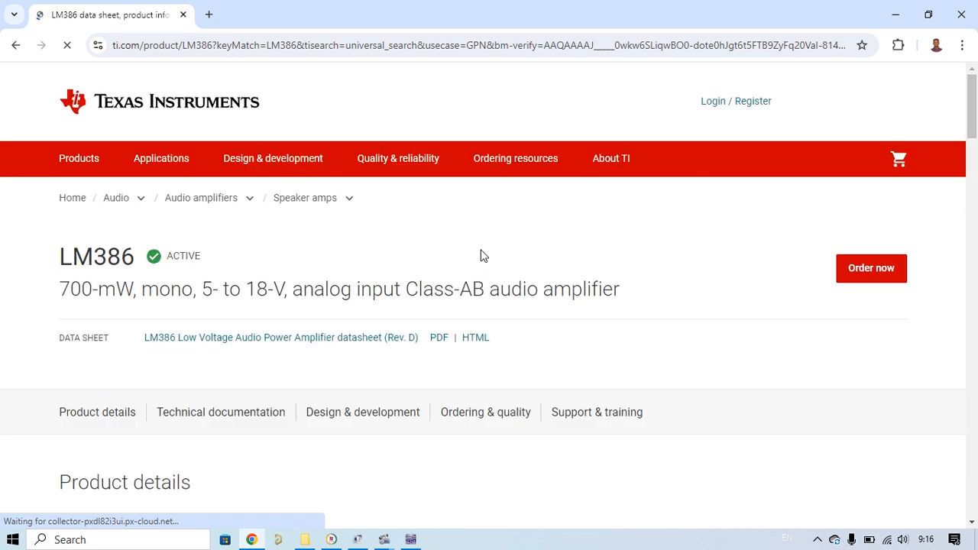
pyautogui.scroll(-3)
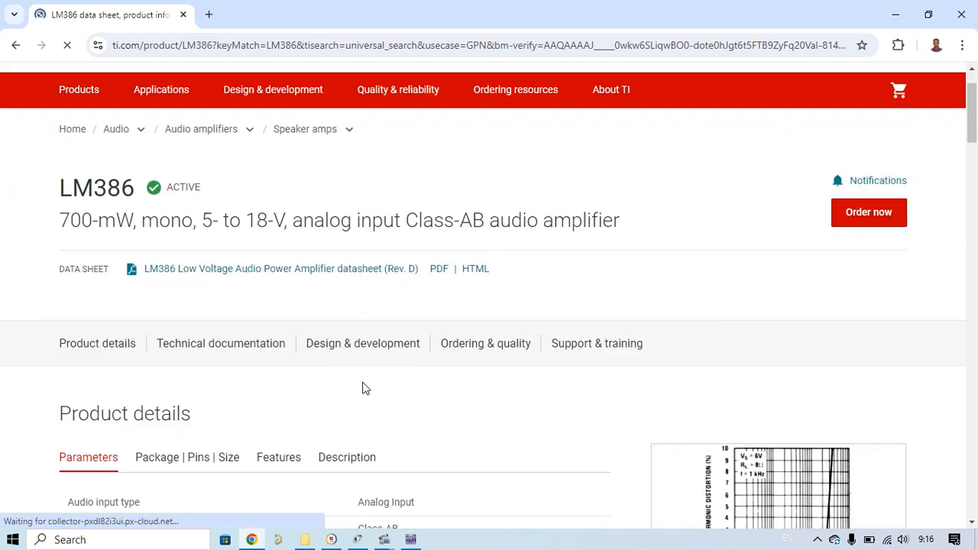
pyautogui.moveTo(363, 343)
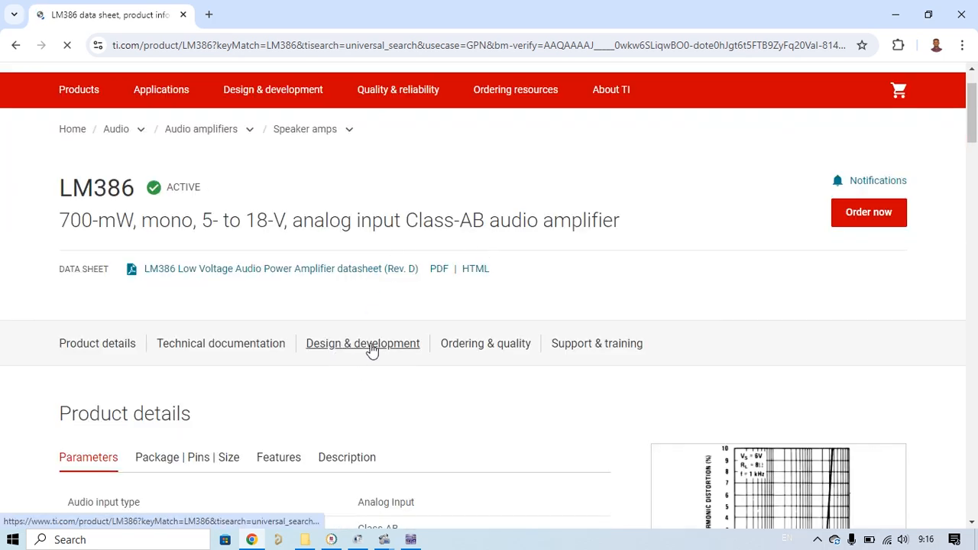
pyautogui.click(363, 343)
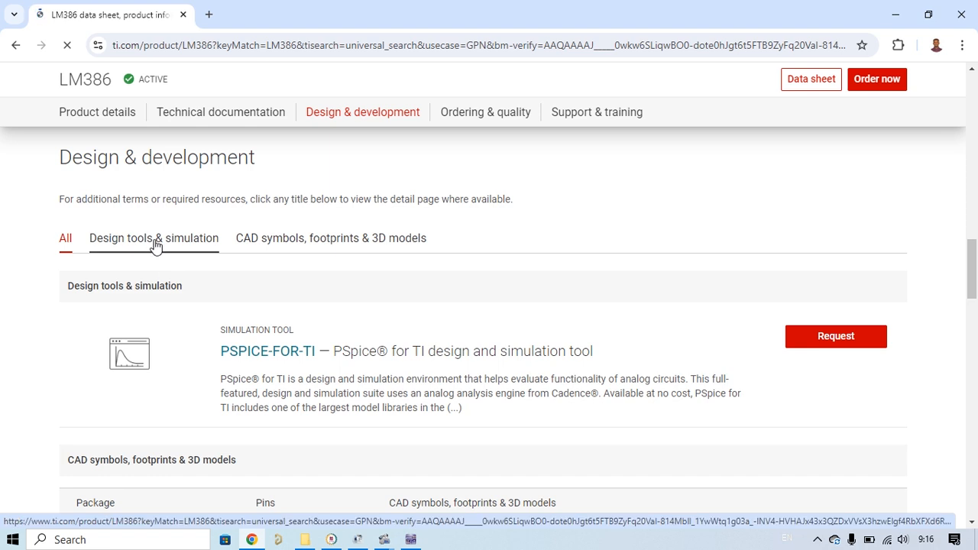
pyautogui.click(154, 238)
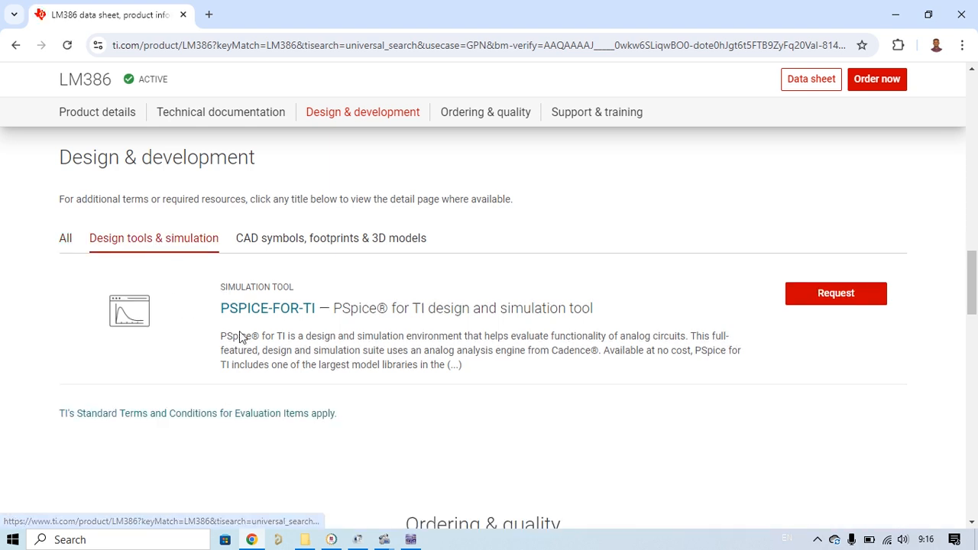
pyautogui.moveTo(541, 304)
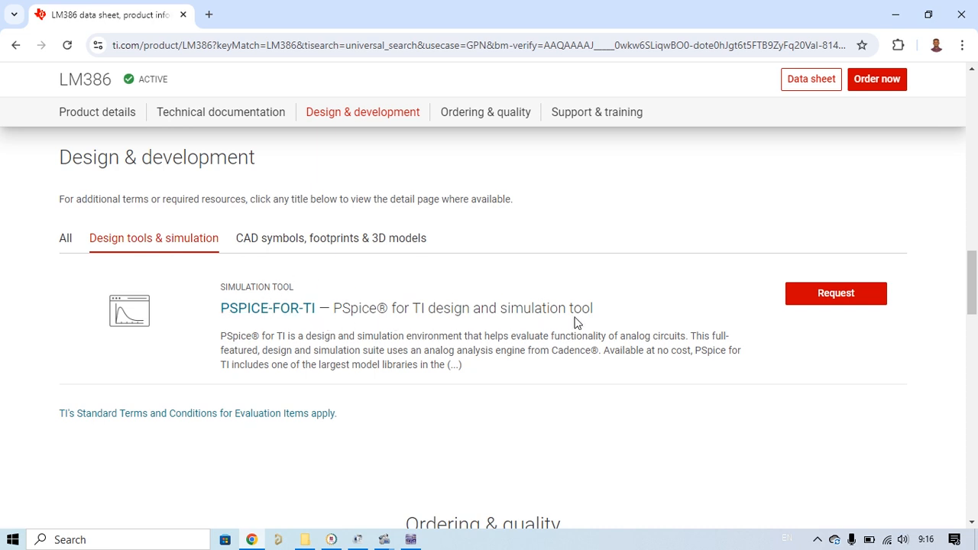
# Open TPS1H000-Q1 from the LM386 page's recommended products
pyautogui.scroll(-3)
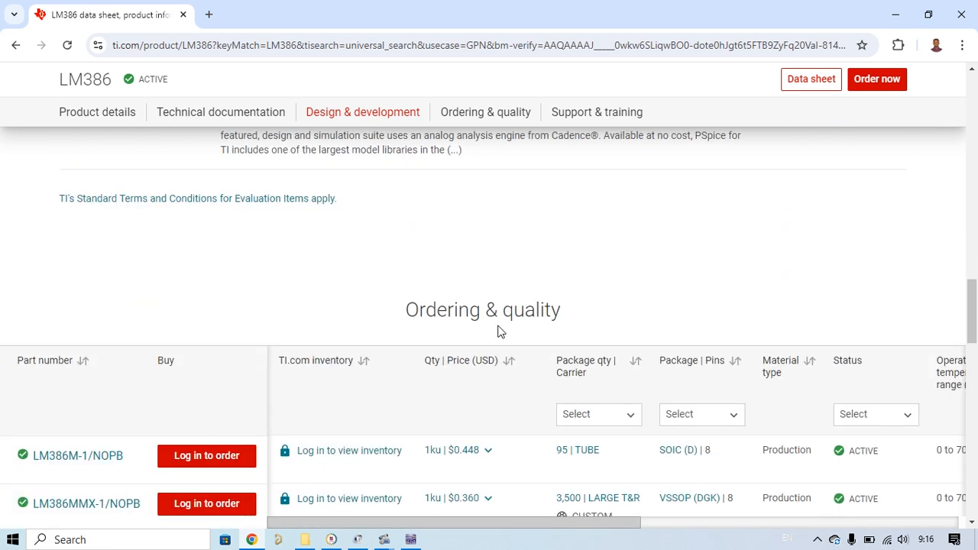
pyautogui.scroll(-3)
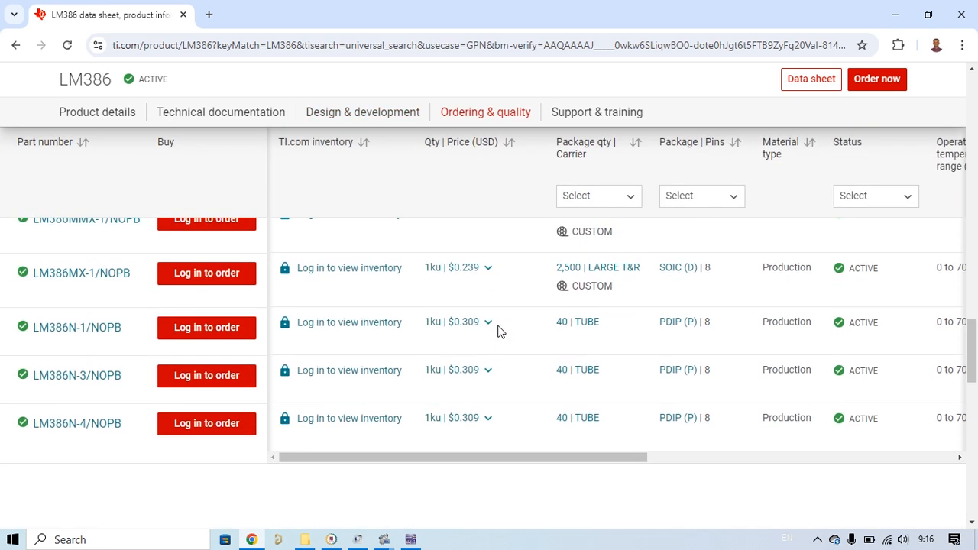
pyautogui.scroll(-3)
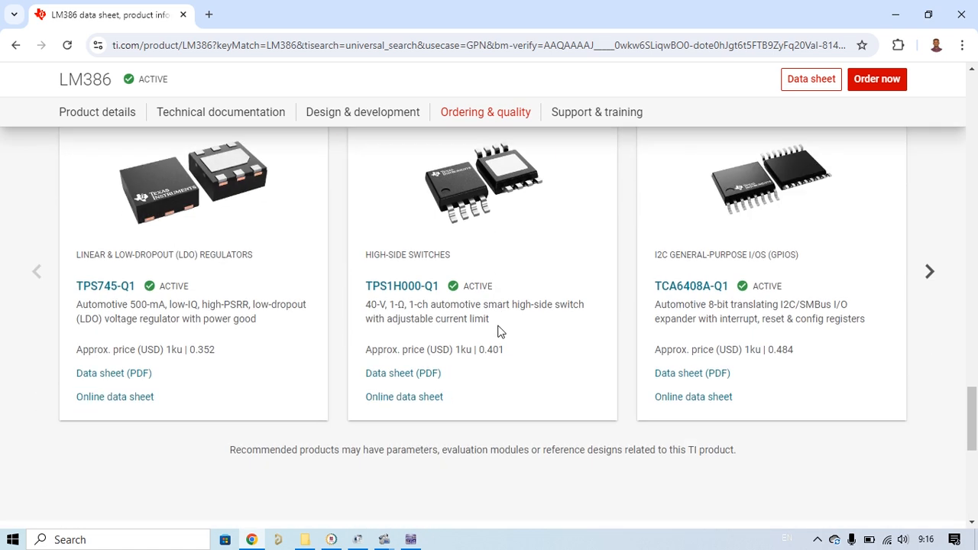
pyautogui.moveTo(456, 267)
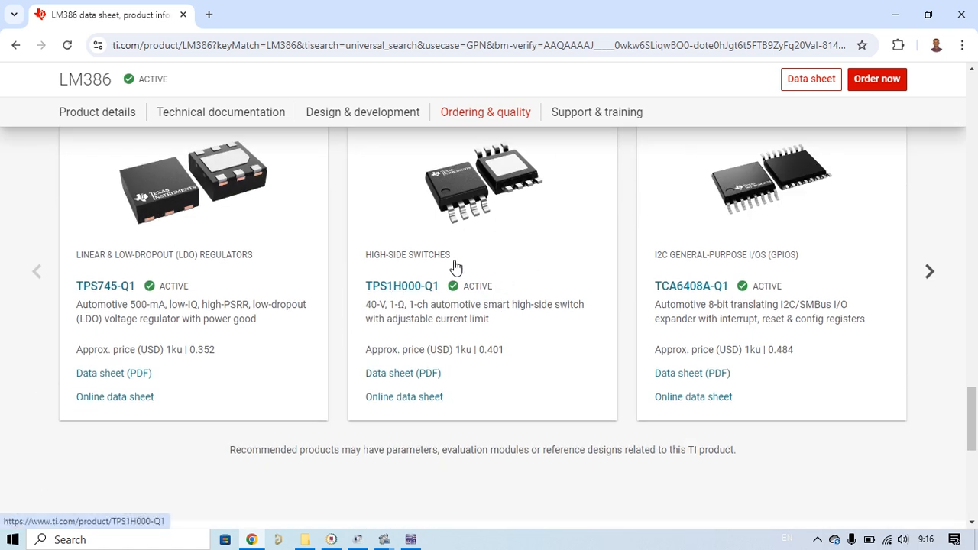
pyautogui.click(402, 286)
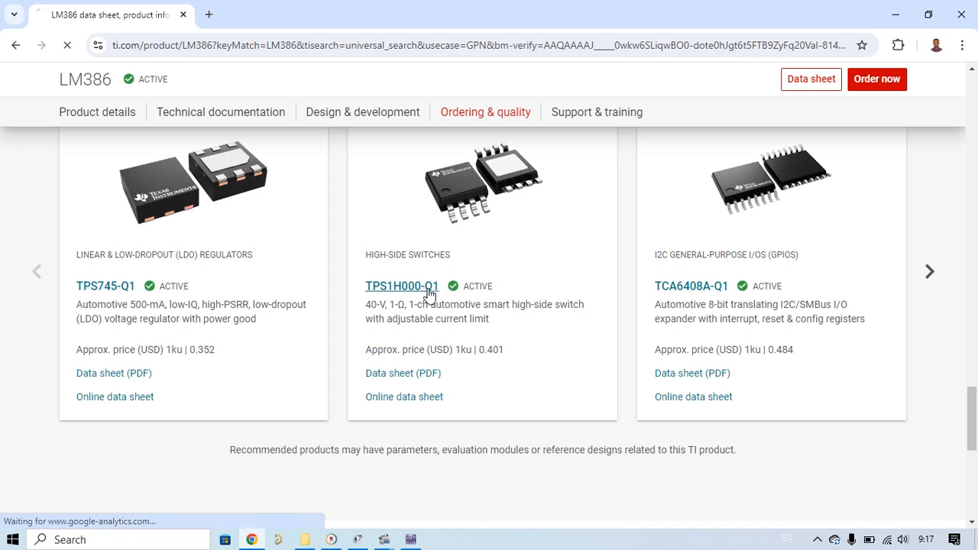
# Filter the TPS1H000-Q1 page's Design & development section to design tools & simulation
pyautogui.click(402, 286)
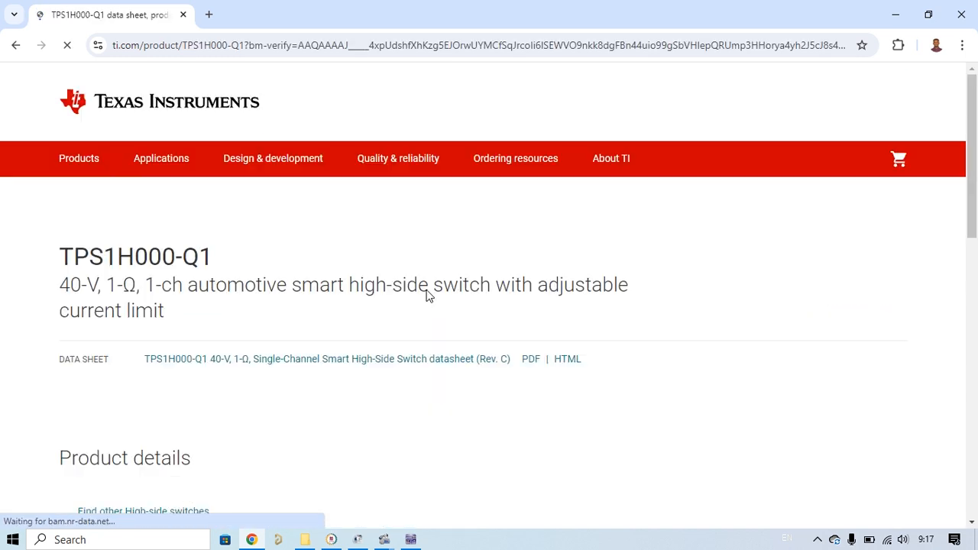
pyautogui.scroll(-3)
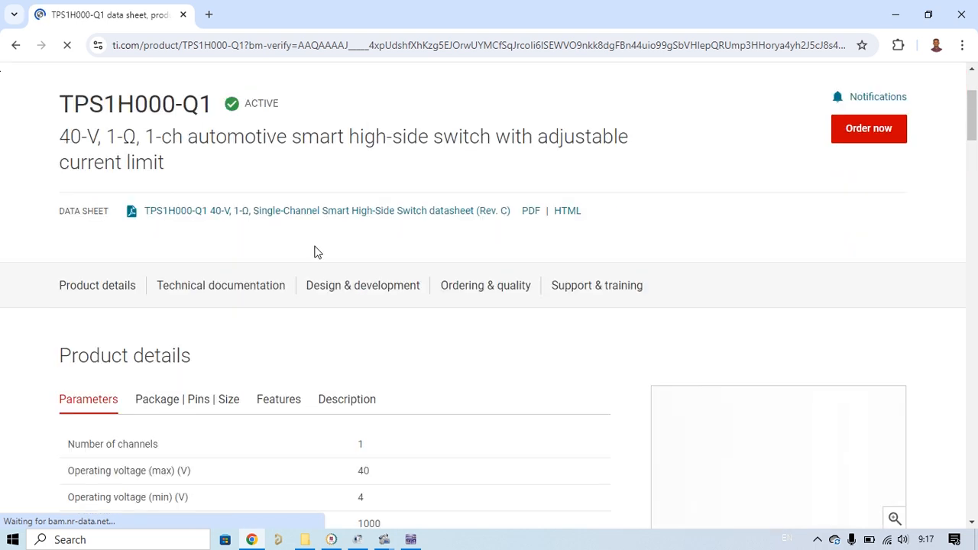
pyautogui.scroll(-3)
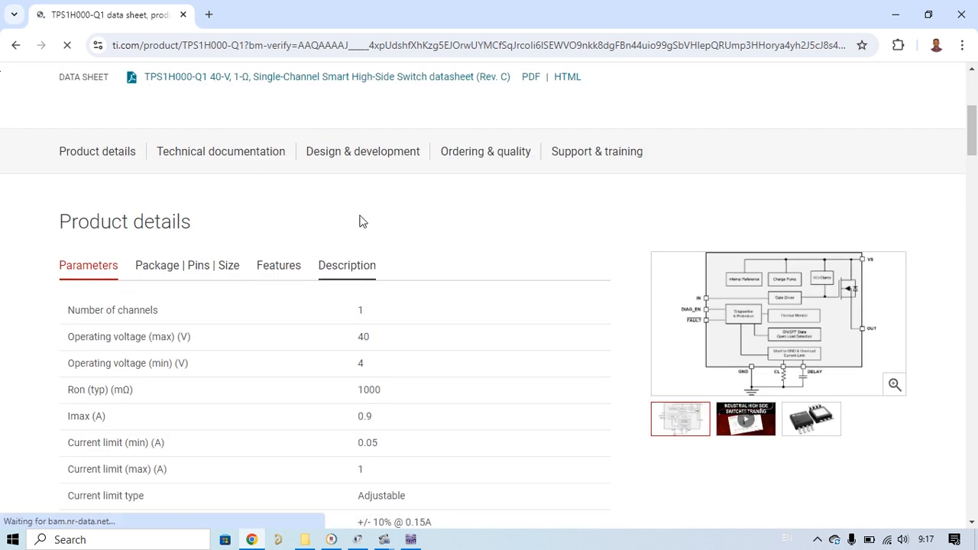
pyautogui.scroll(-3)
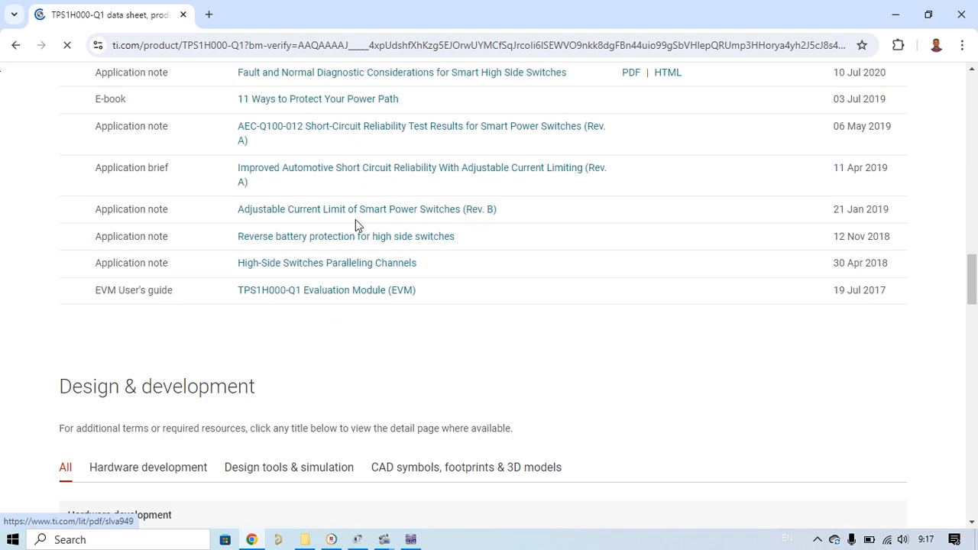
pyautogui.scroll(-3)
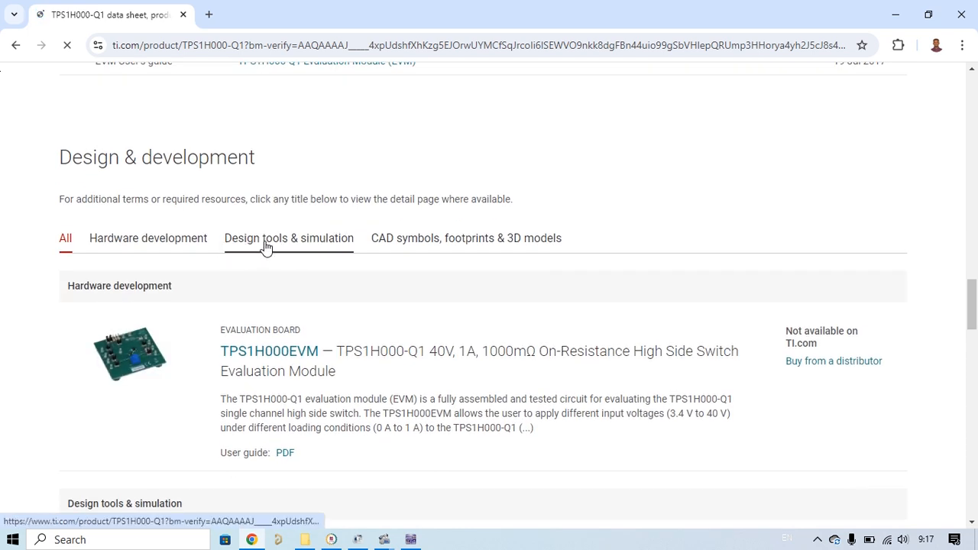
pyautogui.click(288, 238)
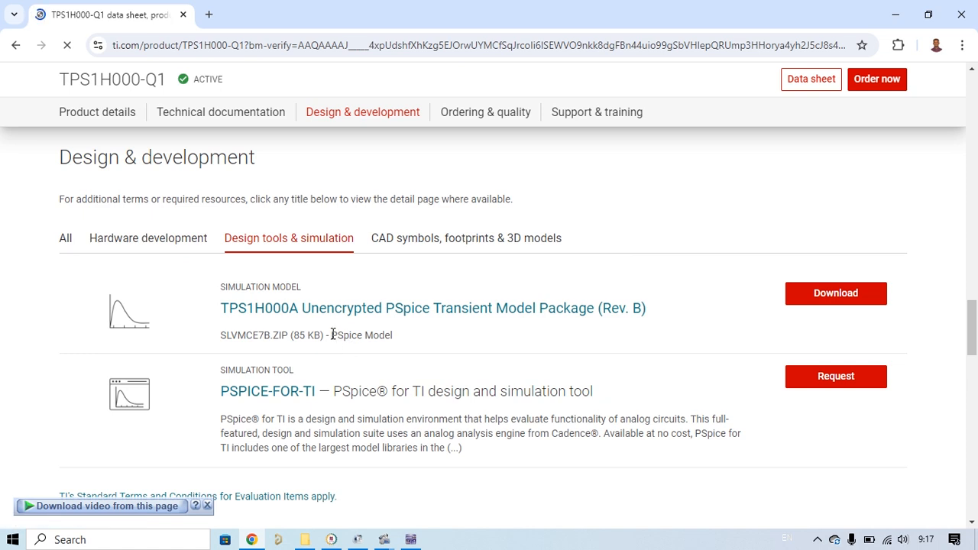
pyautogui.moveTo(410, 348)
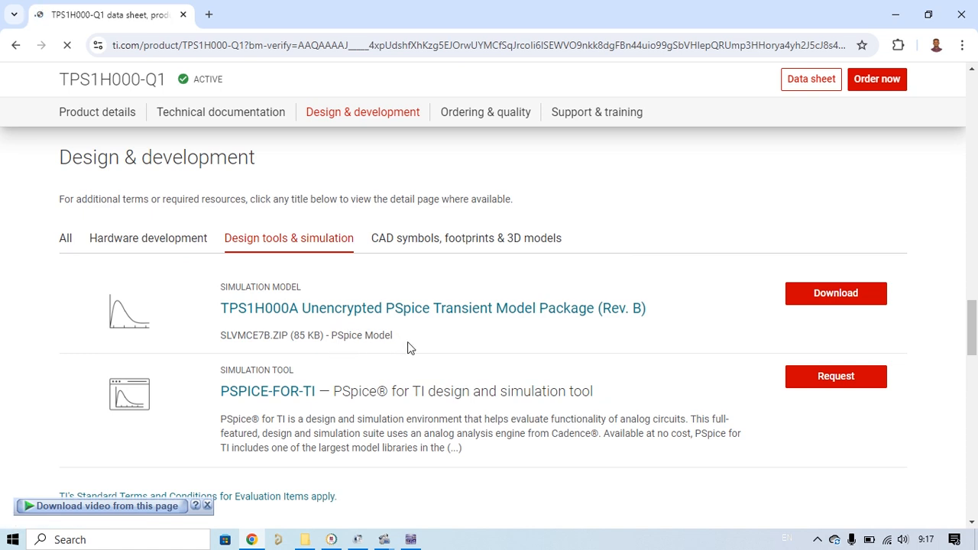
pyautogui.moveTo(599, 346)
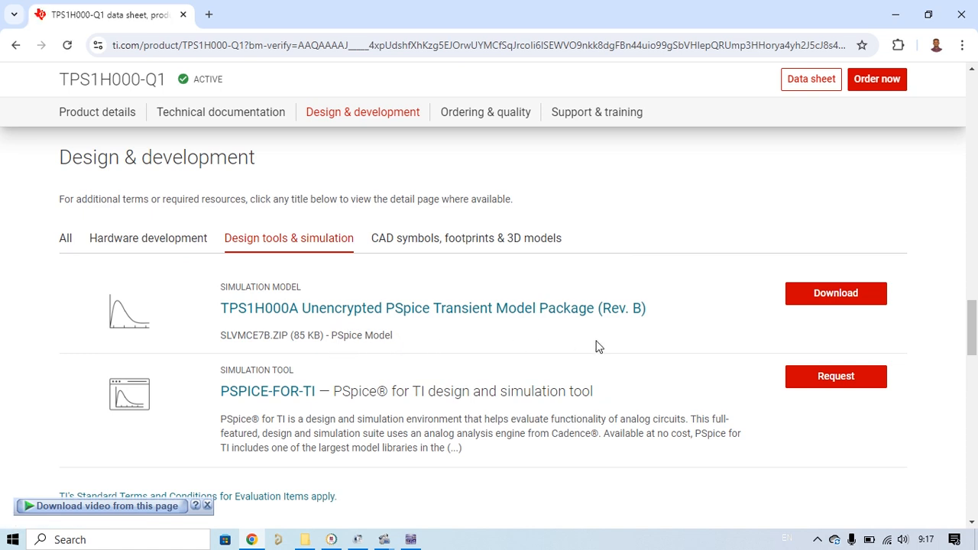
pyautogui.moveTo(586, 331)
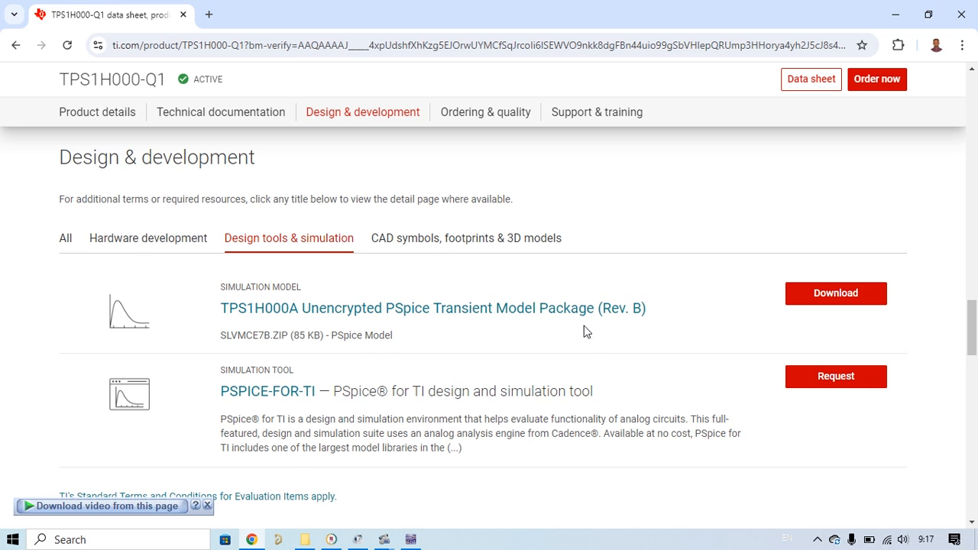
pyautogui.moveTo(309, 327)
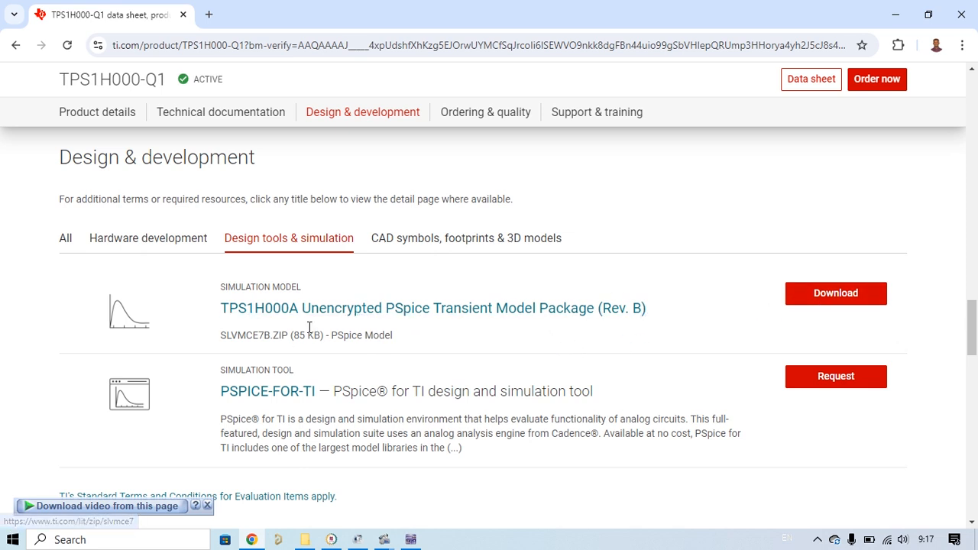
# Download the TPS1H000A Unencrypted PSpice Transient Model Package zip to Compressed
pyautogui.scroll(-3)
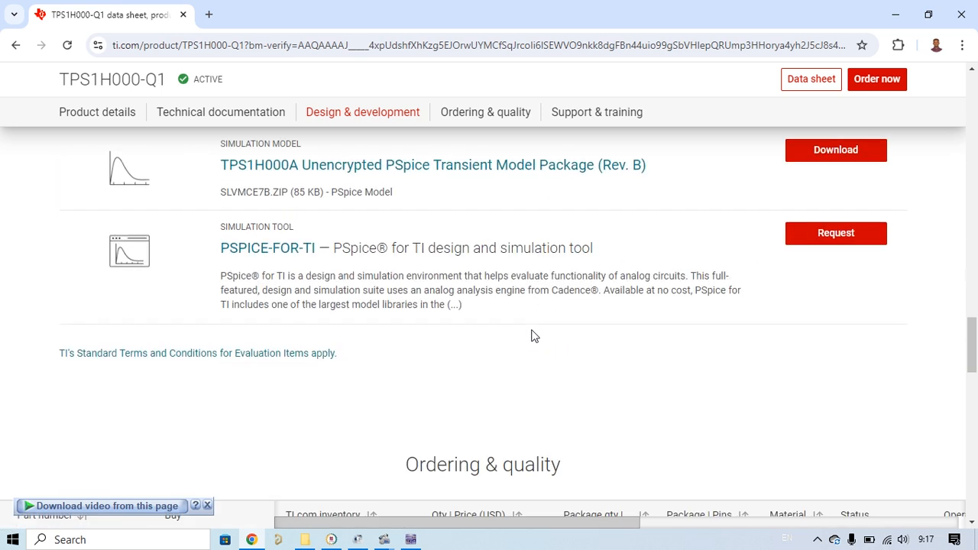
pyautogui.scroll(3)
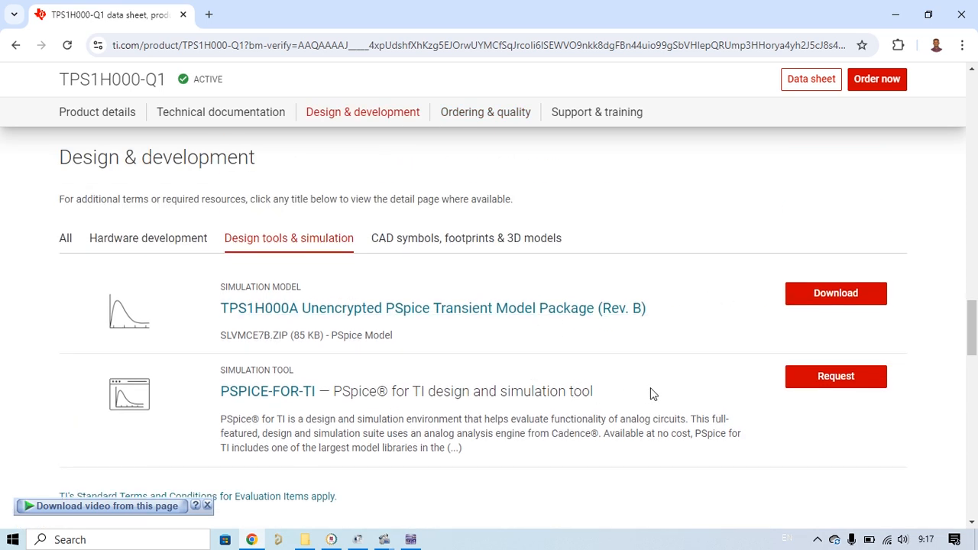
pyautogui.click(835, 292)
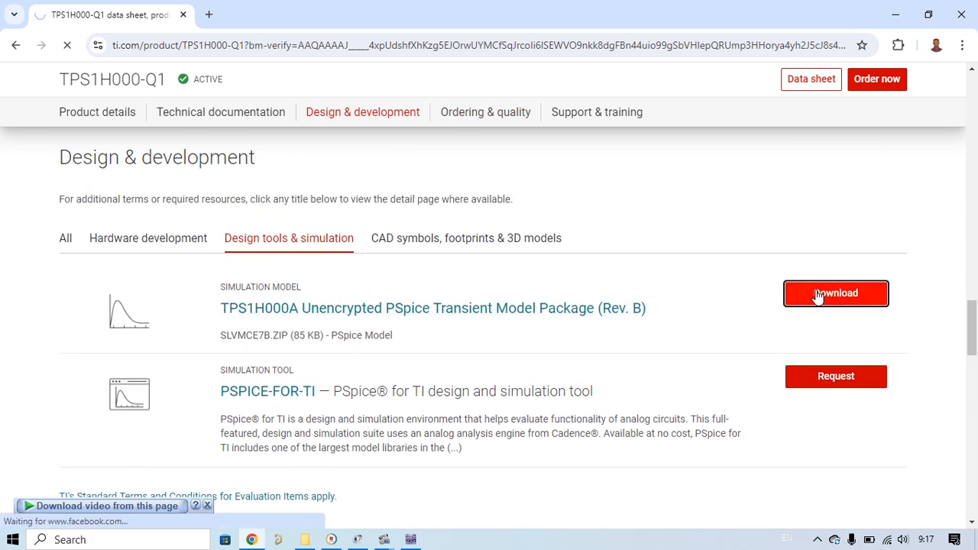
pyautogui.click(836, 293)
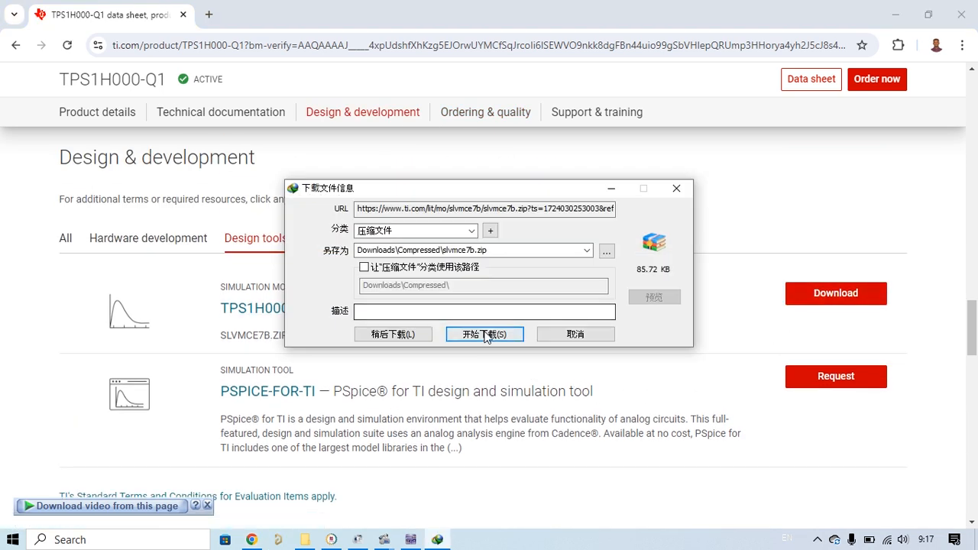
pyautogui.click(484, 334)
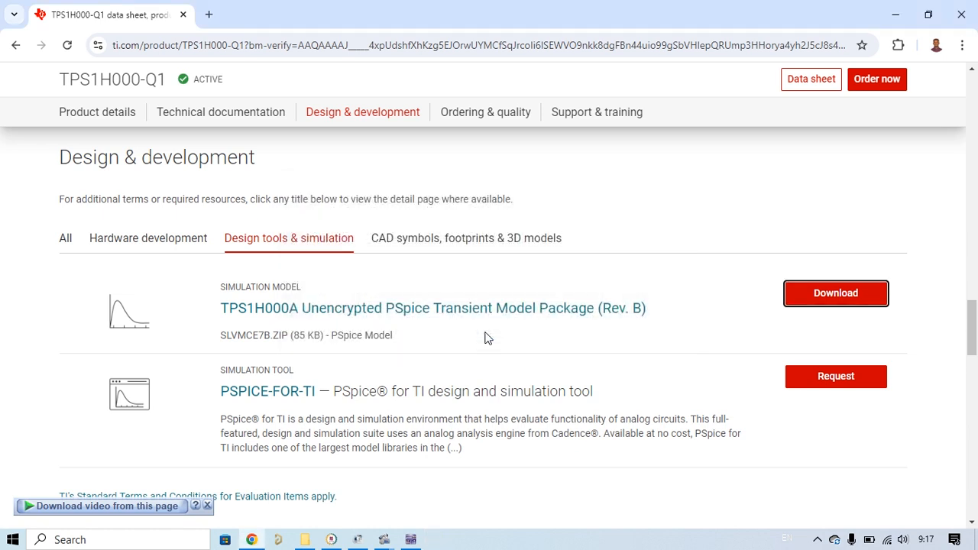
pyautogui.moveTo(331, 540)
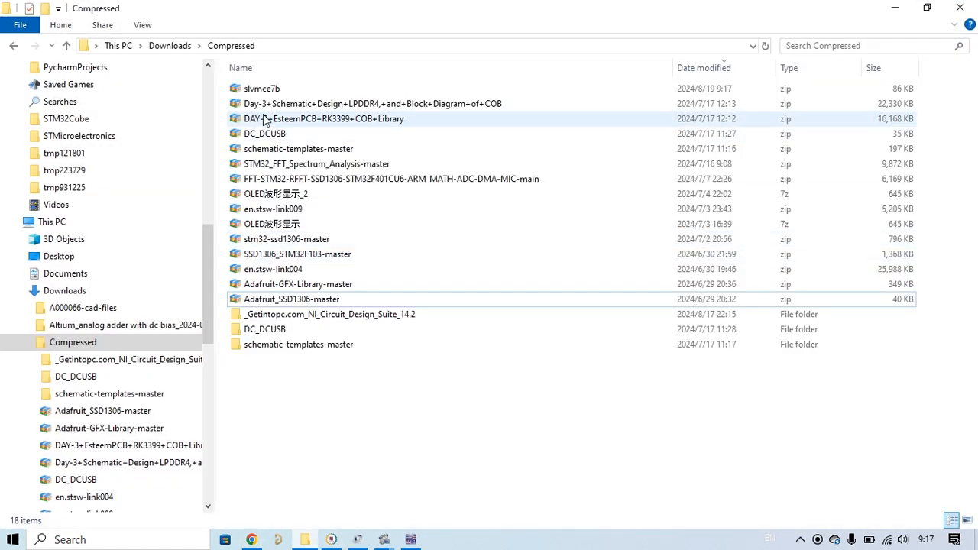
# Extract slvmce7b.zip into its own slvmce7b folder
pyautogui.click(262, 88)
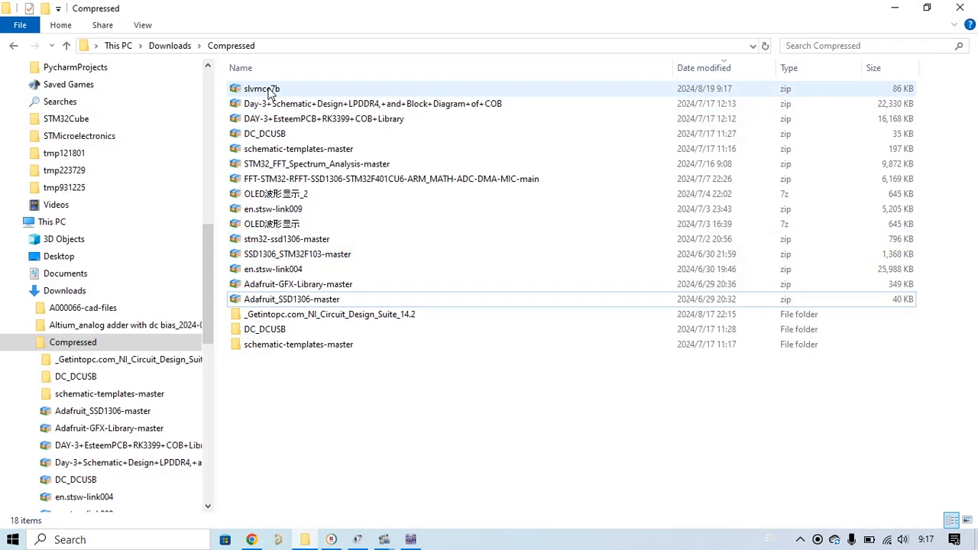
pyautogui.rightClick(261, 89)
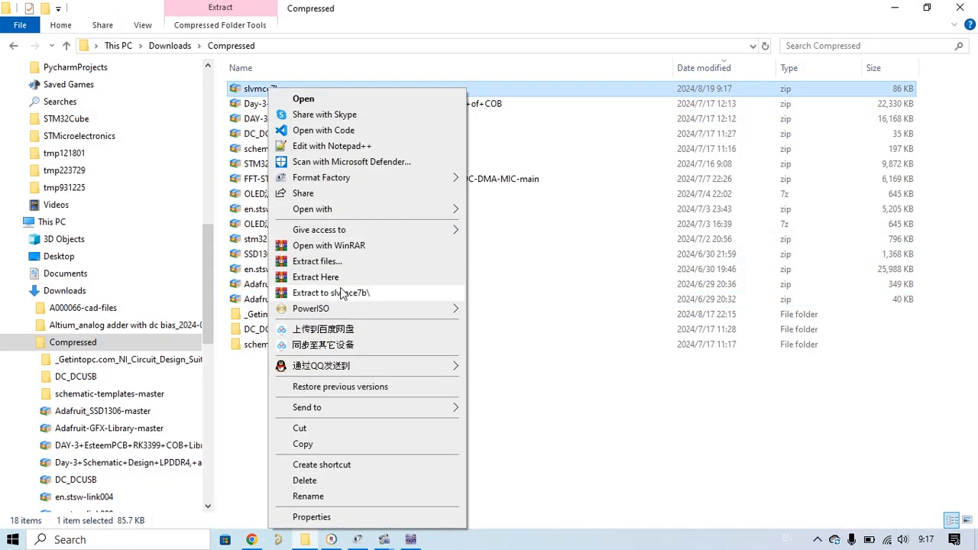
pyautogui.click(332, 292)
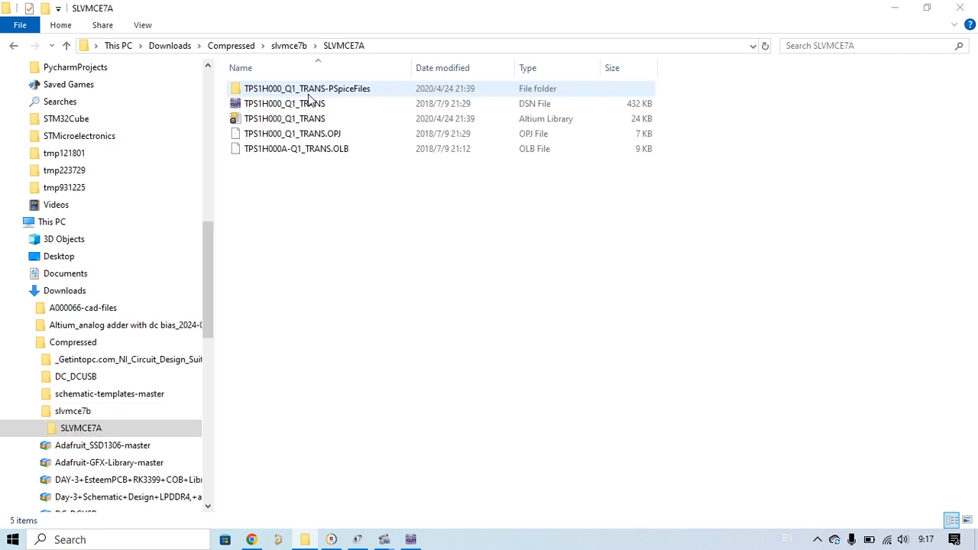
pyautogui.moveTo(300, 103)
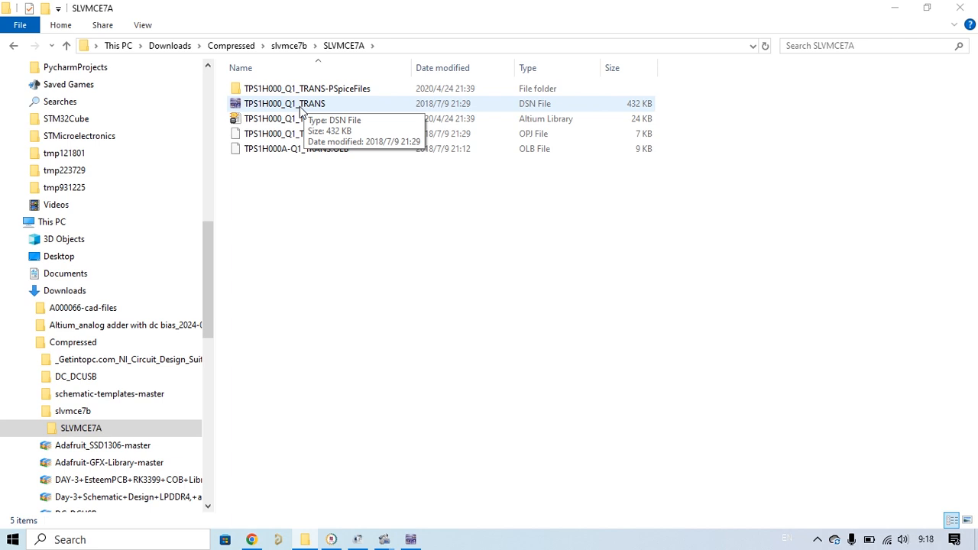
pyautogui.moveTo(247, 111)
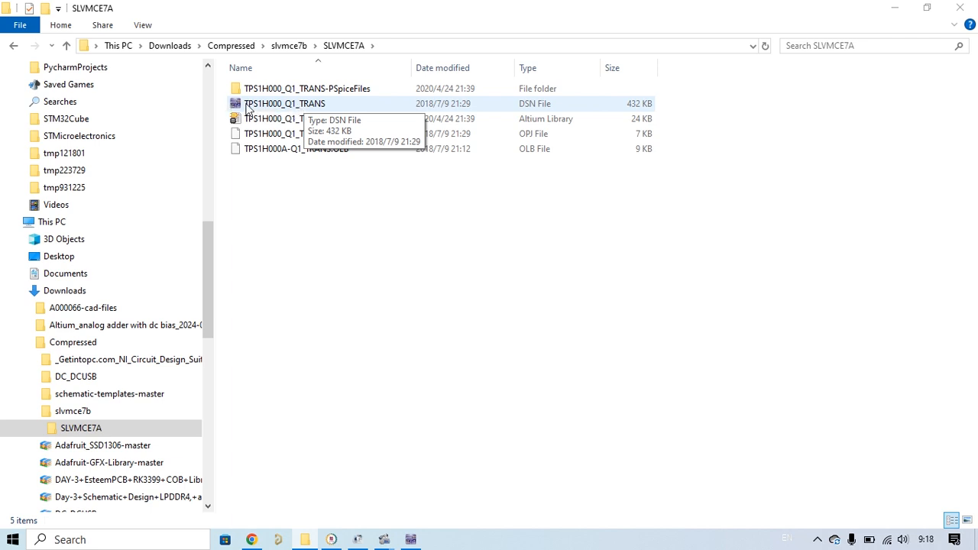
# Open the TPS1H000_Q1_TRANS design file with NI Multisim 14.2
pyautogui.rightClick(285, 103)
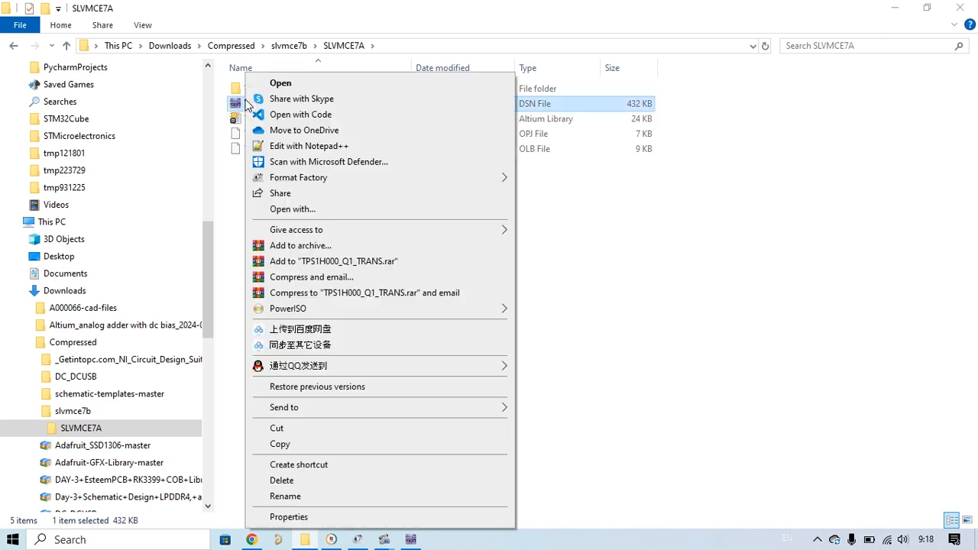
pyautogui.moveTo(398, 218)
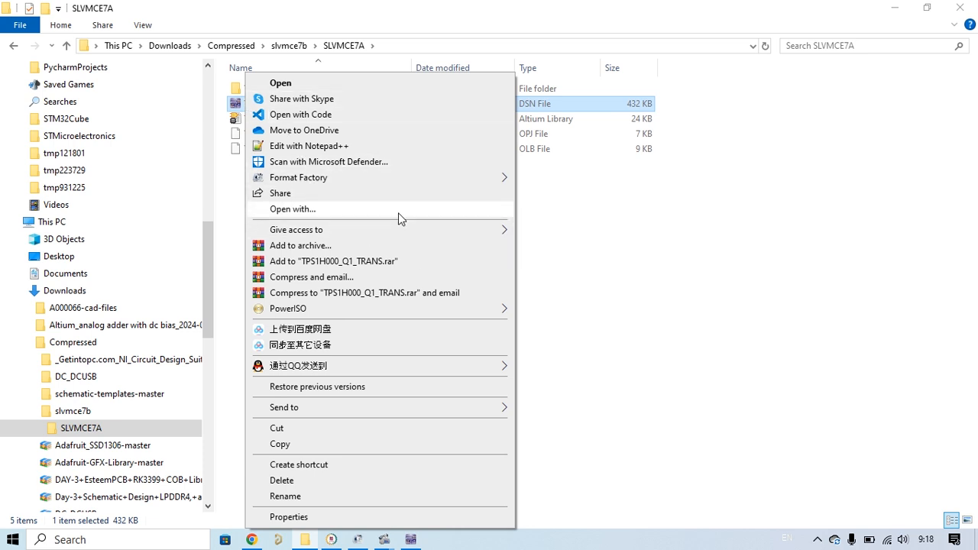
pyautogui.click(292, 209)
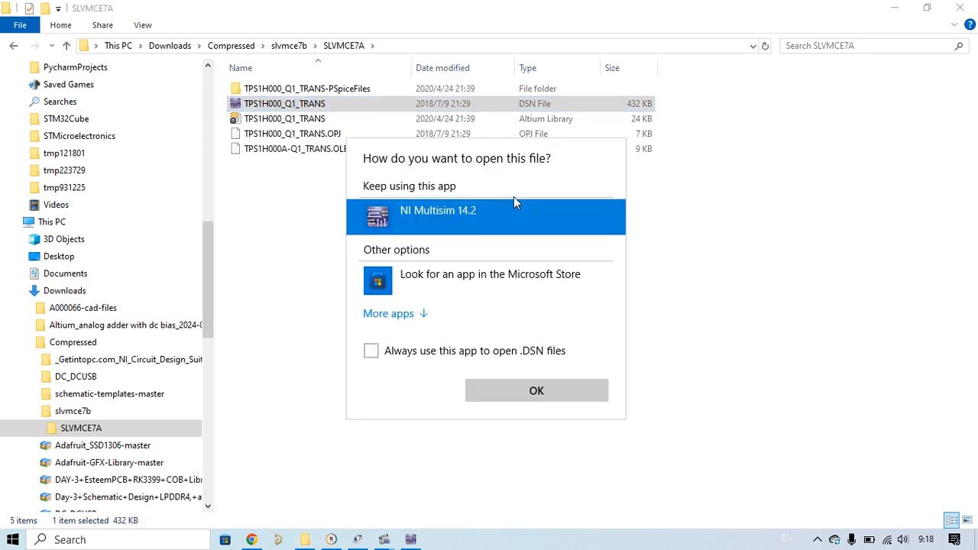
pyautogui.click(536, 391)
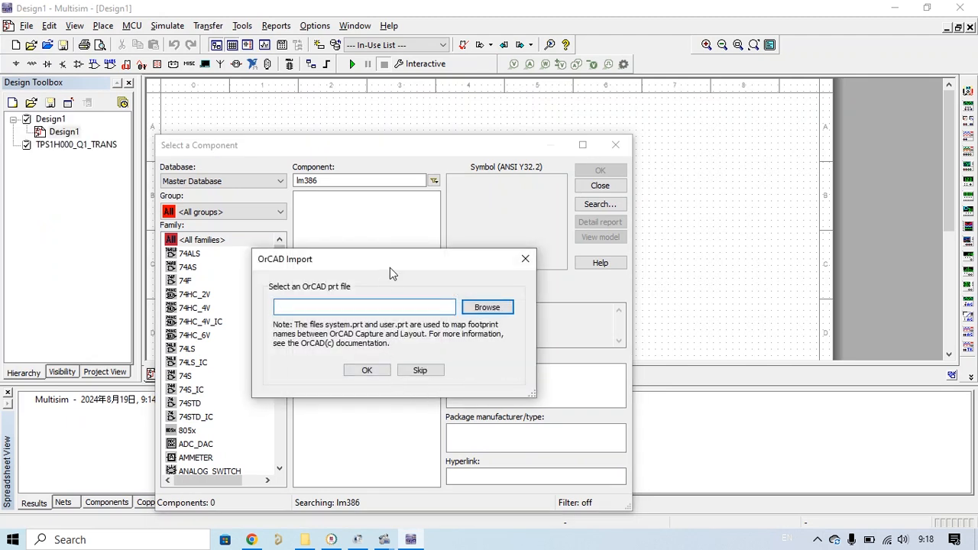
# Set the OrCAD import prt file to trans.sim from TPS1H000_Q1_PUBLISH
pyautogui.click(364, 307)
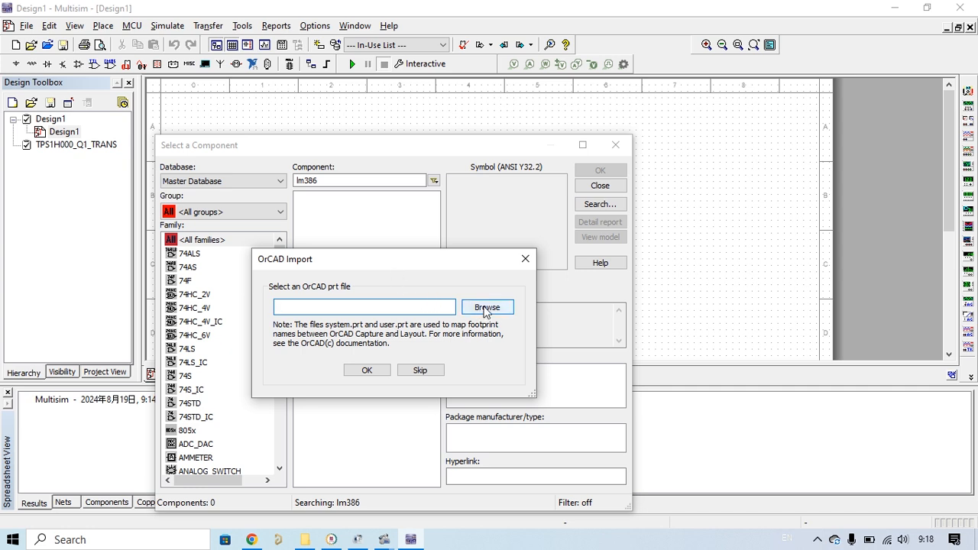
pyautogui.click(488, 306)
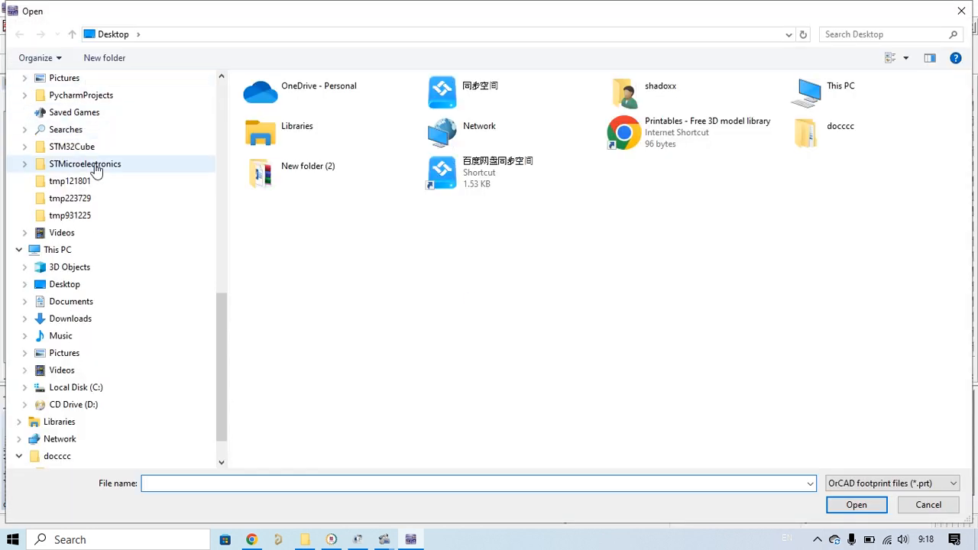
pyautogui.scroll(3)
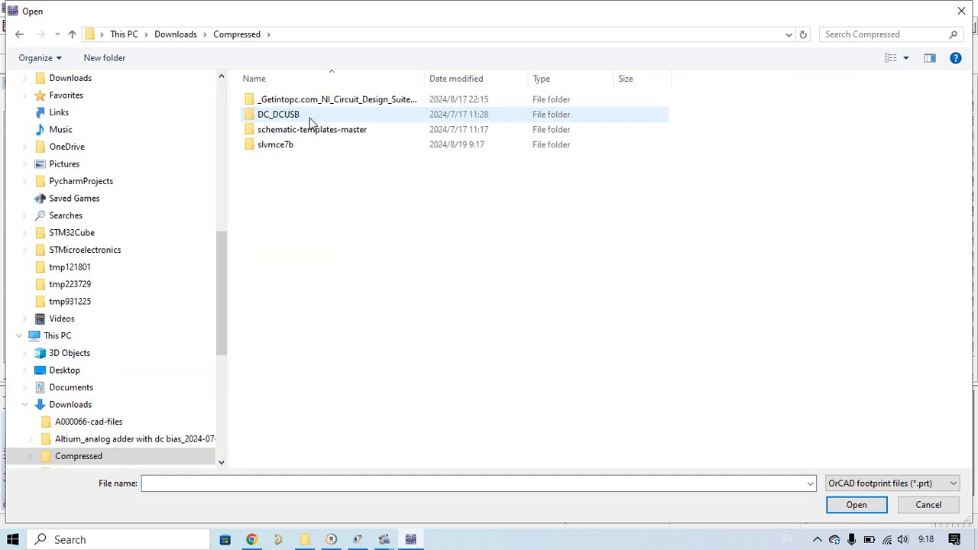
pyautogui.doubleClick(275, 145)
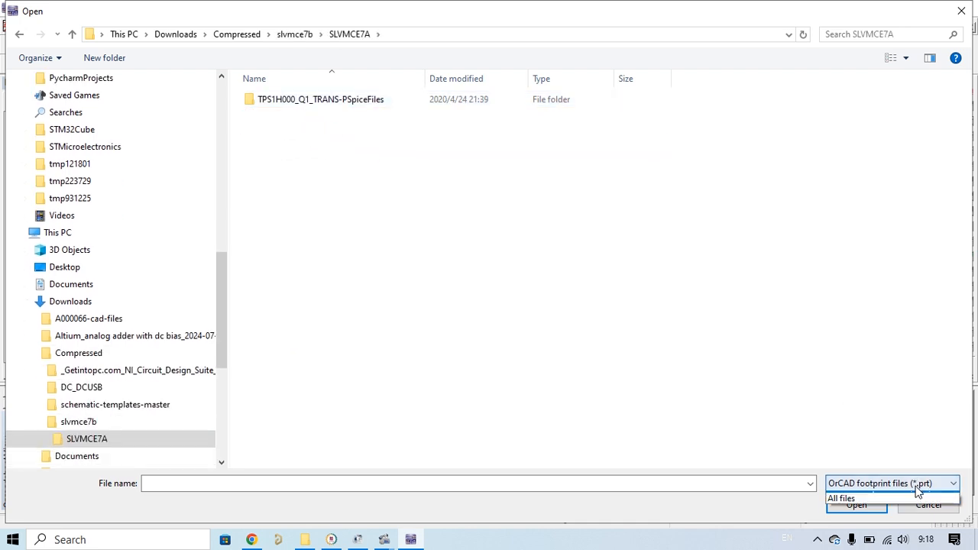
pyautogui.click(841, 498)
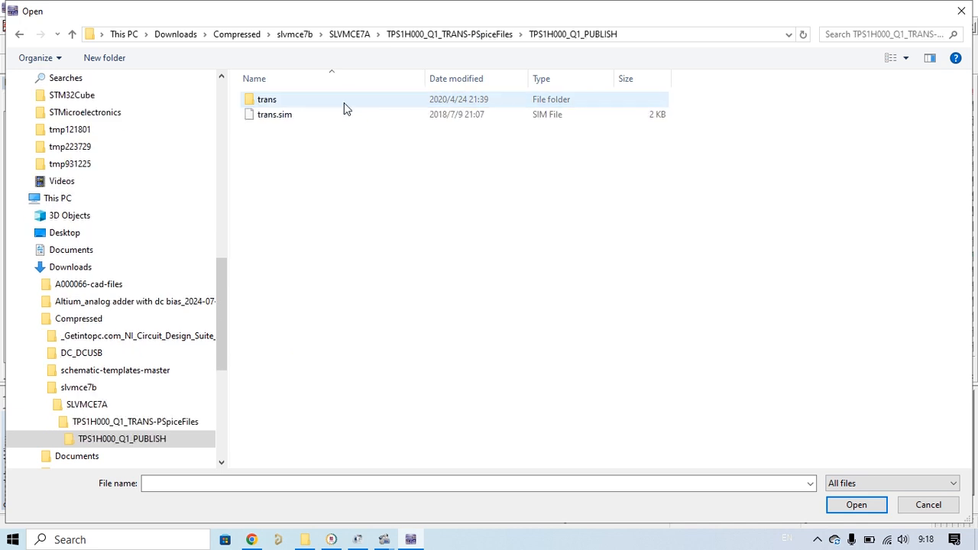
pyautogui.click(274, 114)
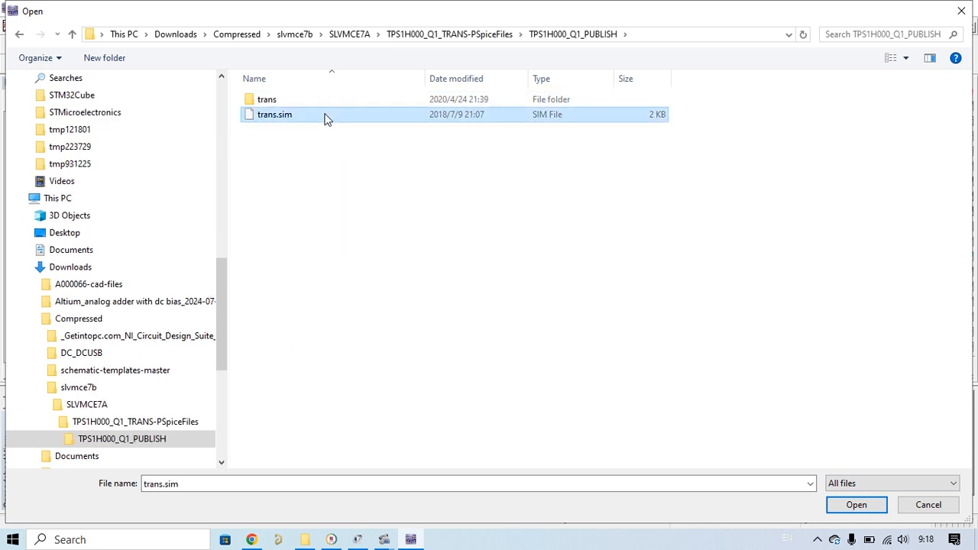
pyautogui.click(855, 505)
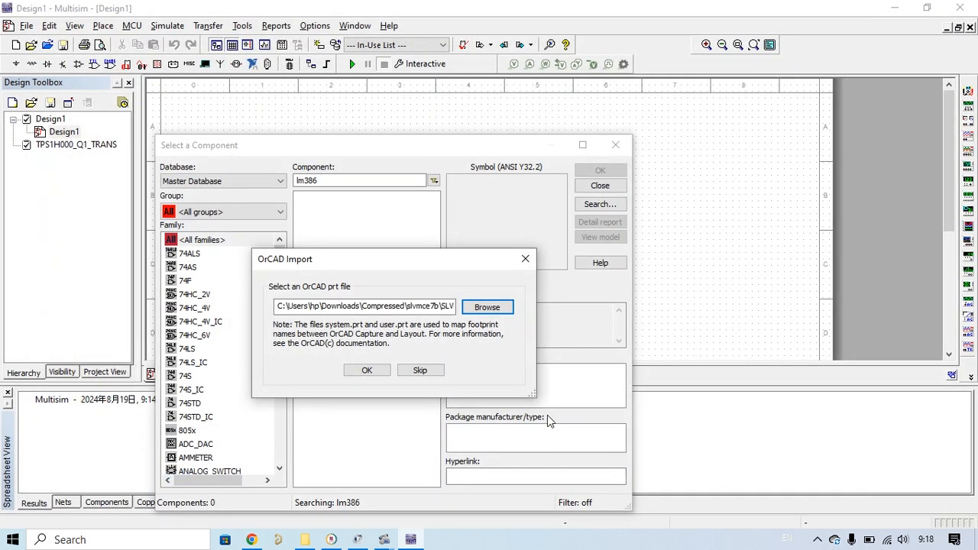
# Accept the OrCAD import and save its components to the USER database
pyautogui.click(367, 370)
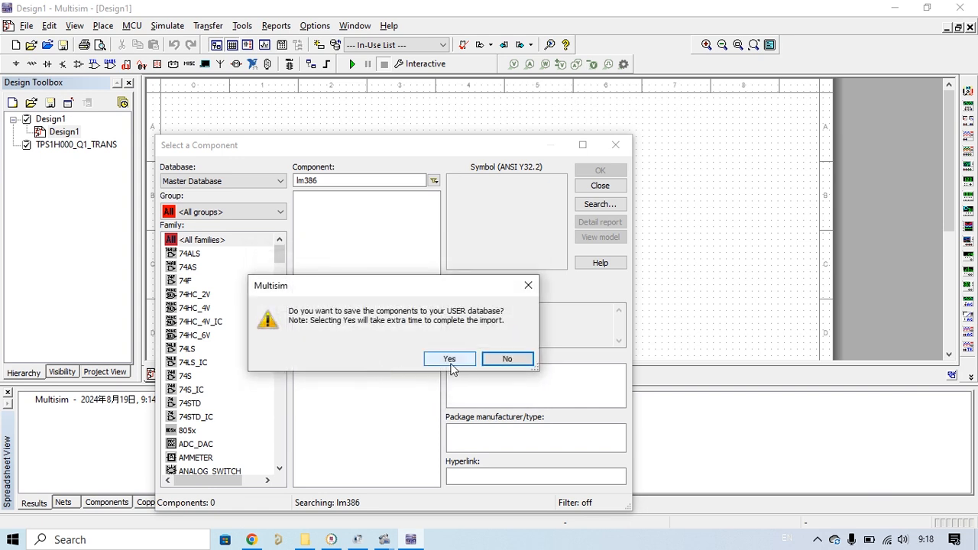
pyautogui.click(449, 359)
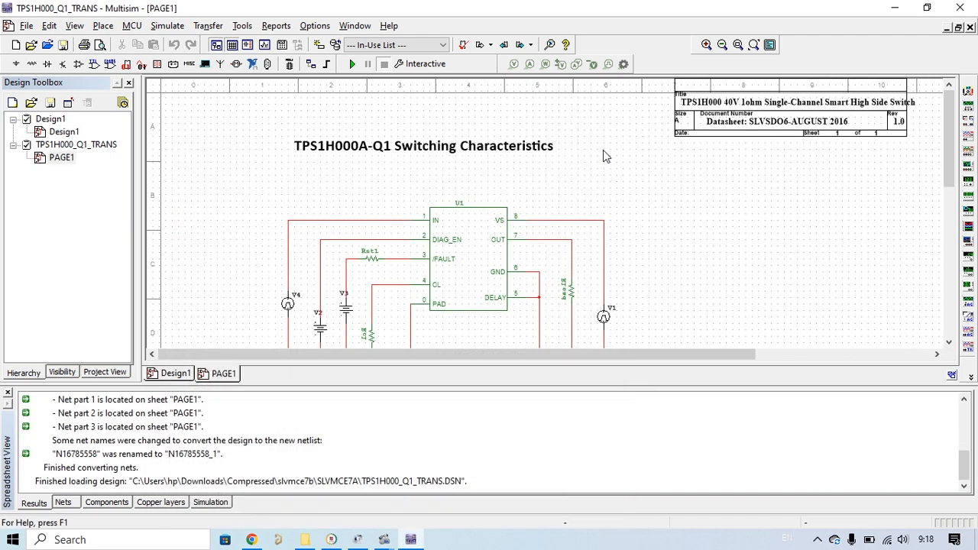
pyautogui.moveTo(632, 241)
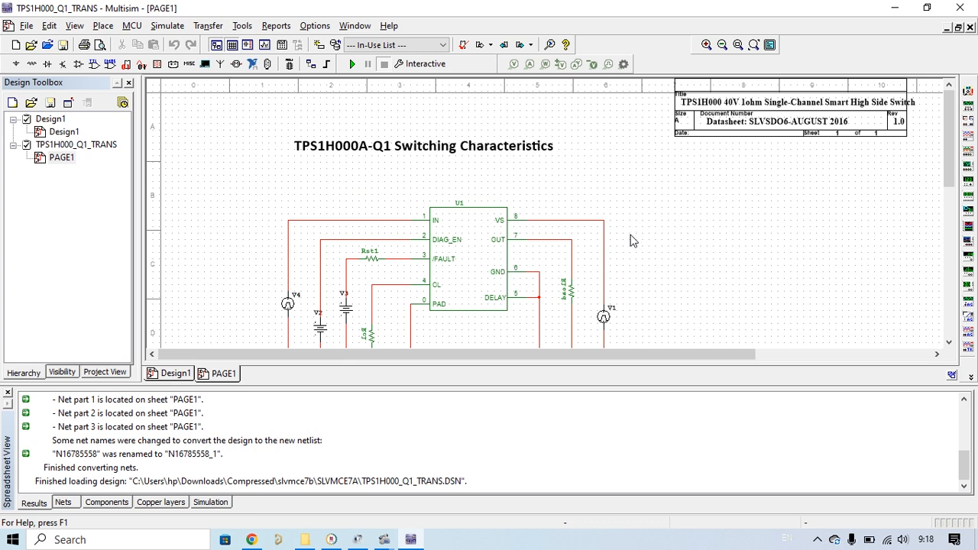
pyautogui.moveTo(674, 241)
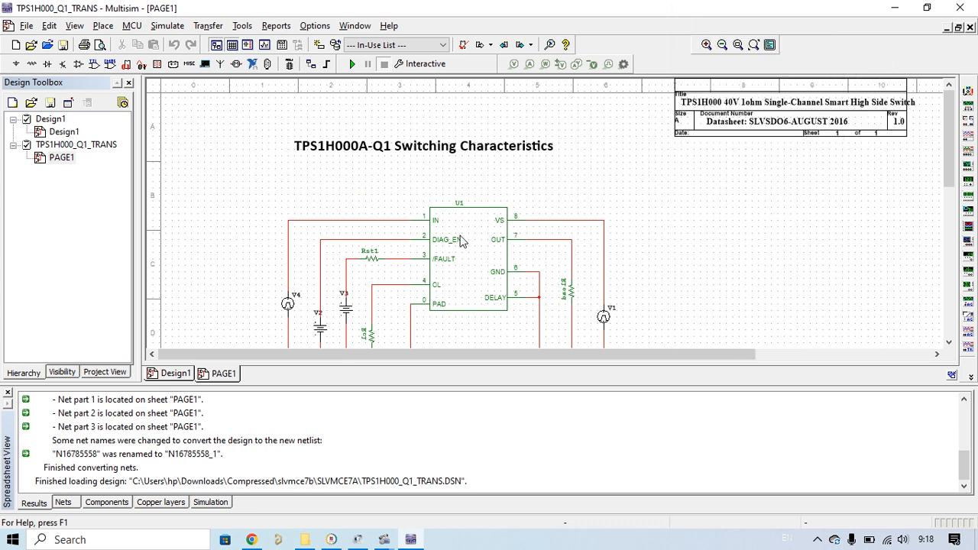
# Select the U1 switch chip on PAGE1 and bring up its context menu
pyautogui.click(462, 241)
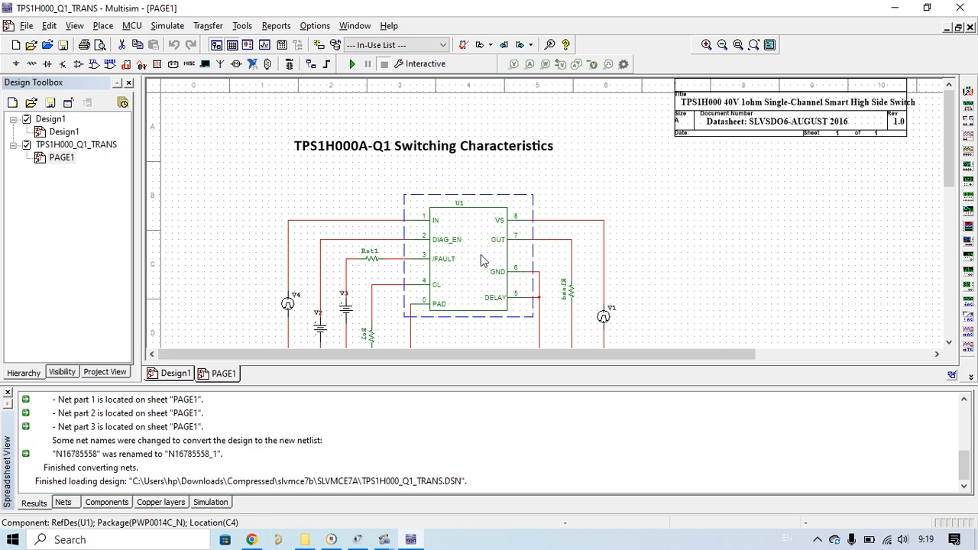
pyautogui.moveTo(447, 235)
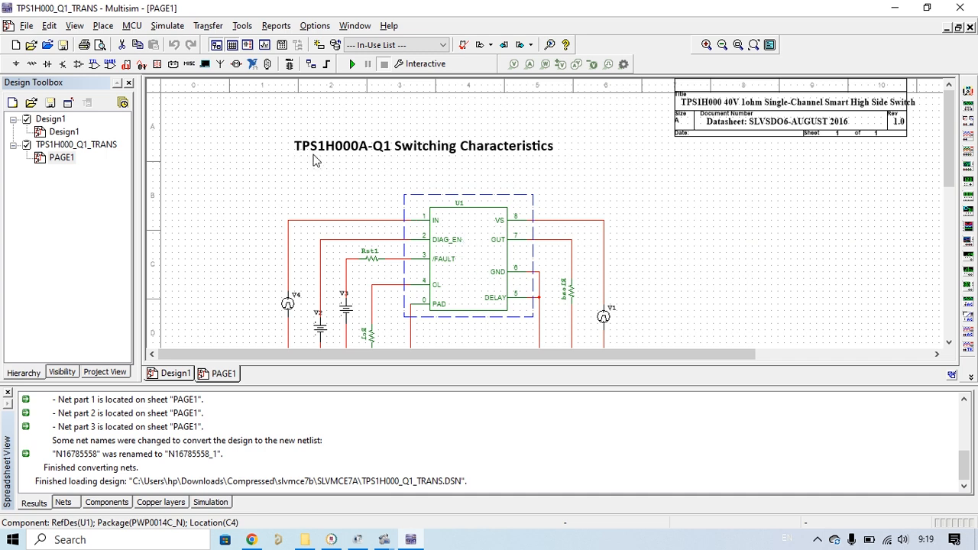
pyautogui.moveTo(363, 163)
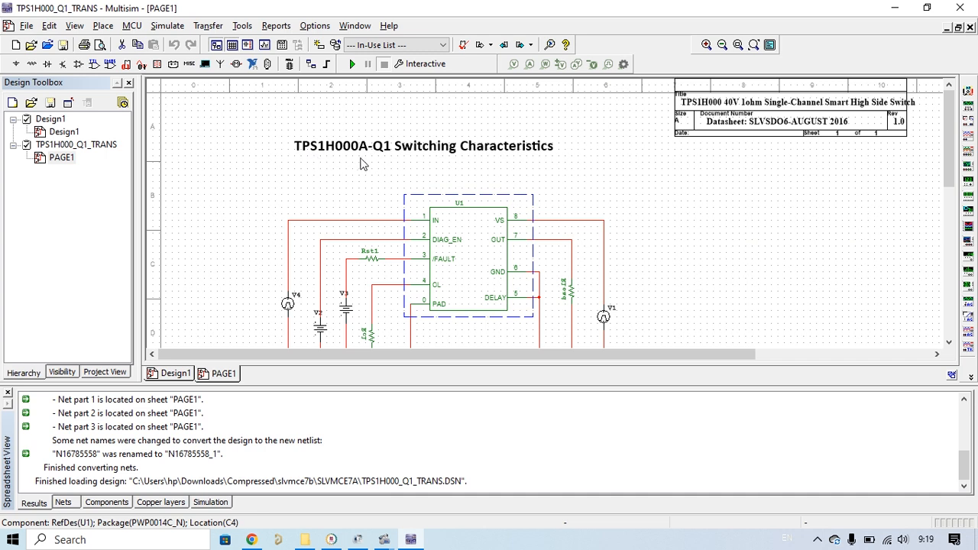
pyautogui.moveTo(462, 251)
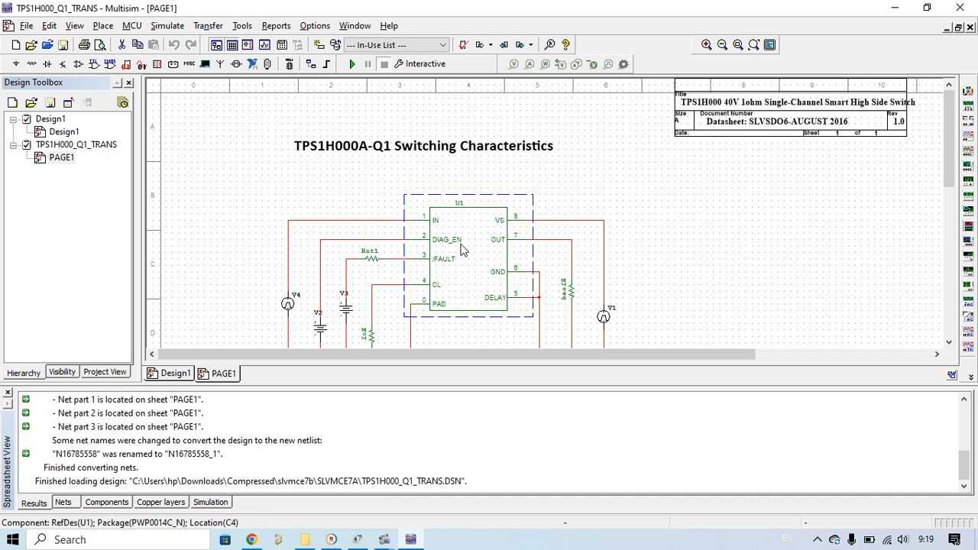
pyautogui.moveTo(374, 180)
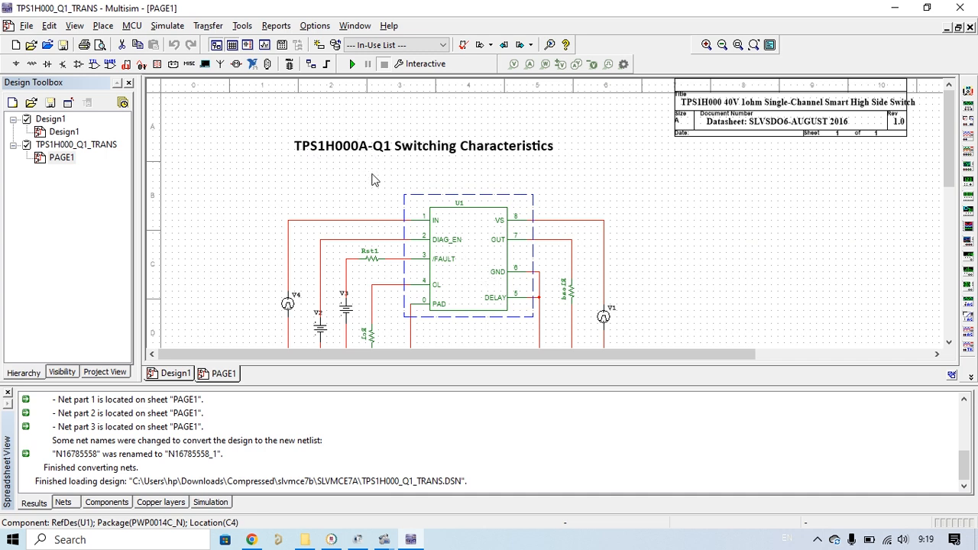
pyautogui.rightClick(459, 245)
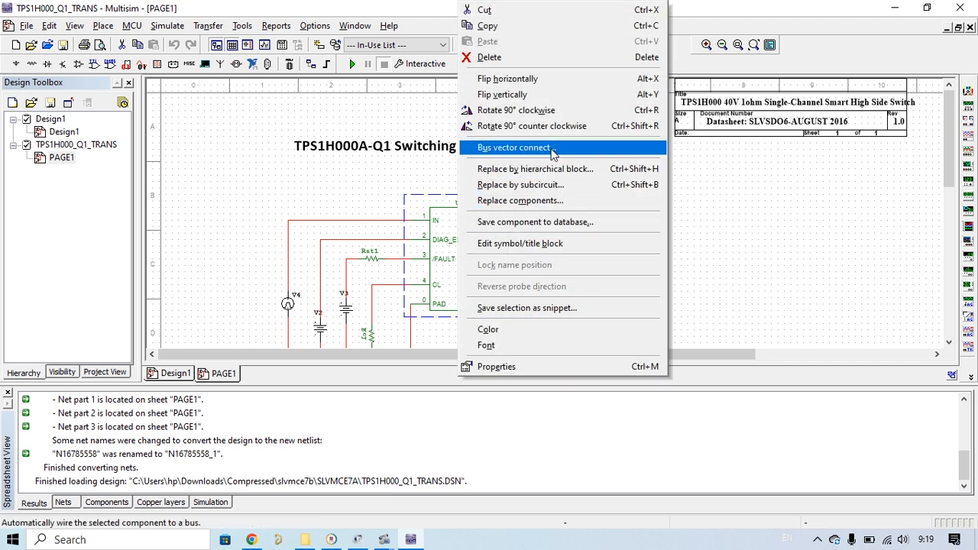
pyautogui.moveTo(550, 222)
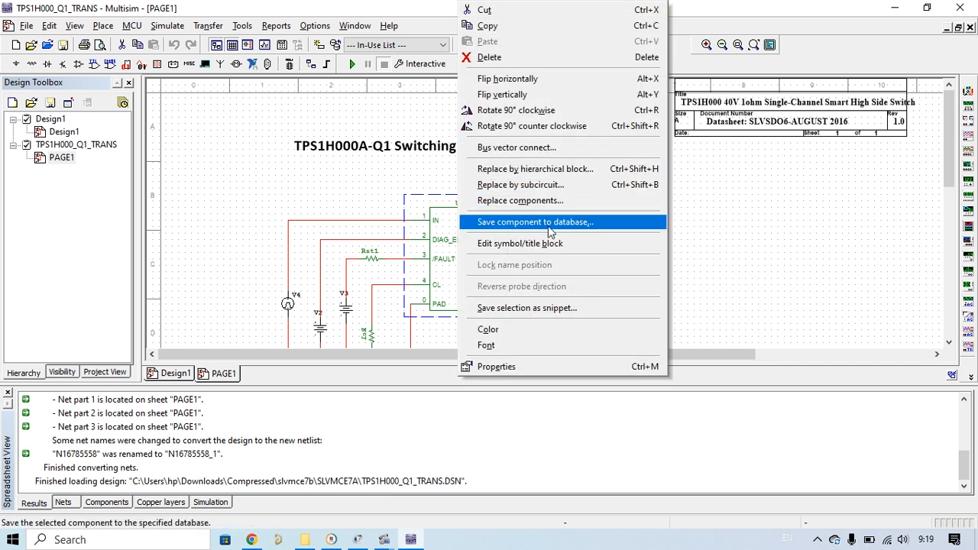
# Choose 'Save component to database...' for U1, targeting the User Database
pyautogui.click(534, 221)
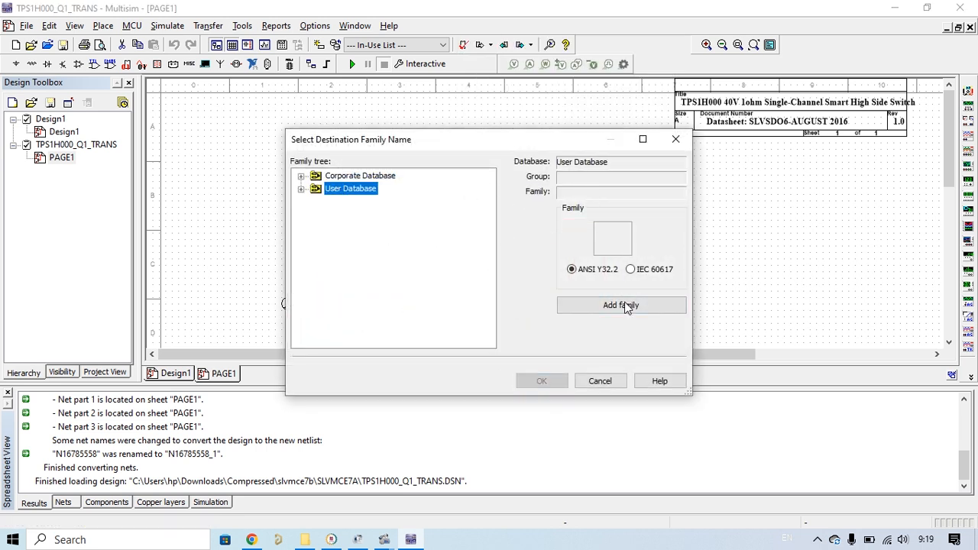
# Start a new family and name it TPS1H000A, removing the stray trailing character
pyautogui.click(621, 305)
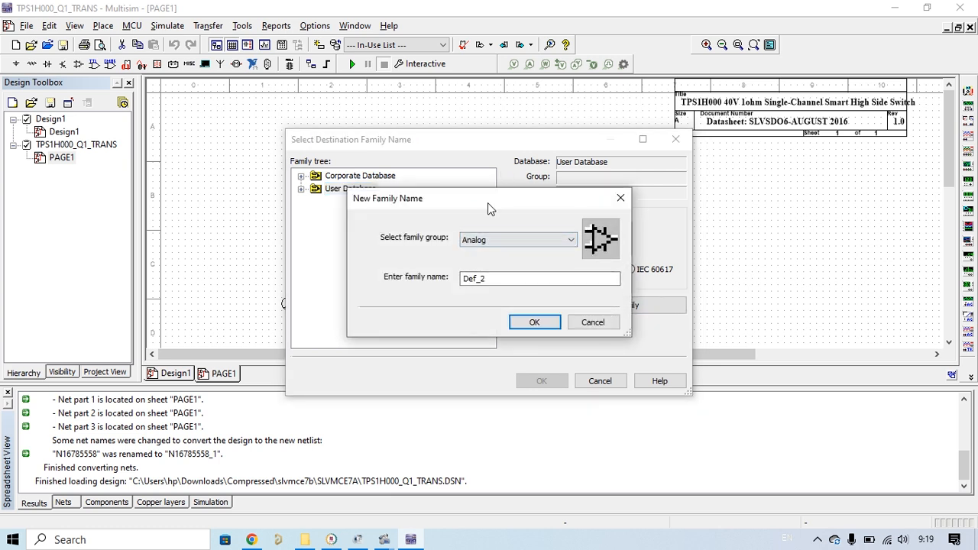
pyautogui.click(593, 322)
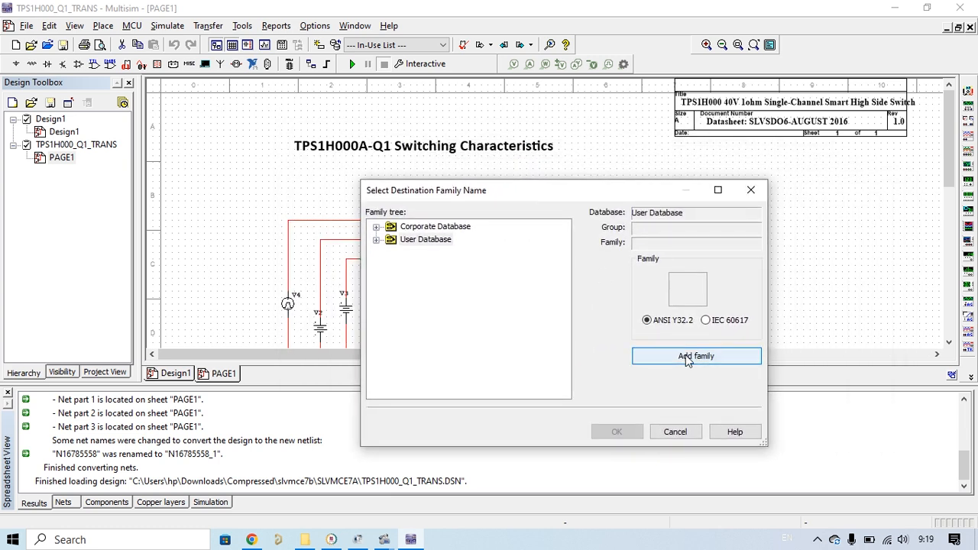
pyautogui.click(695, 357)
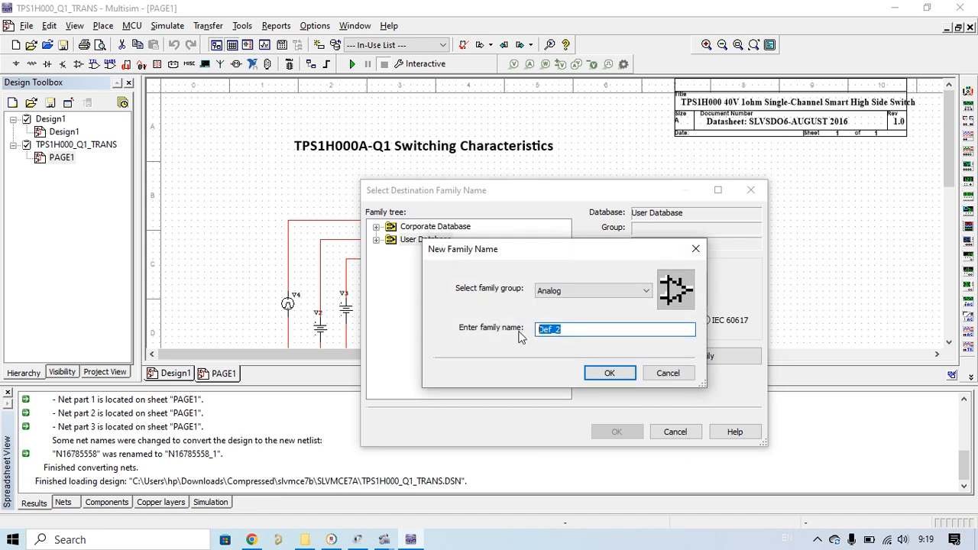
pyautogui.write('tp')
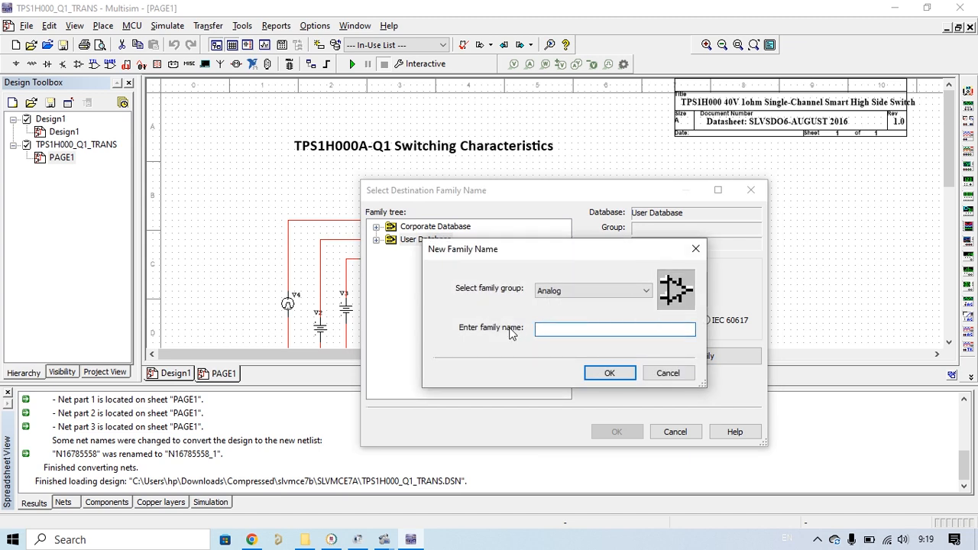
pyautogui.write('TPS')
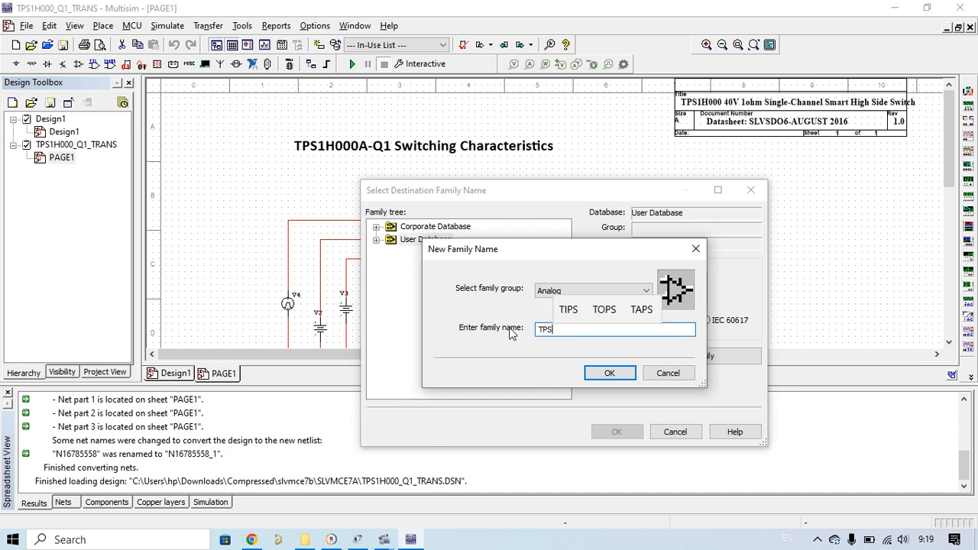
pyautogui.write('1')
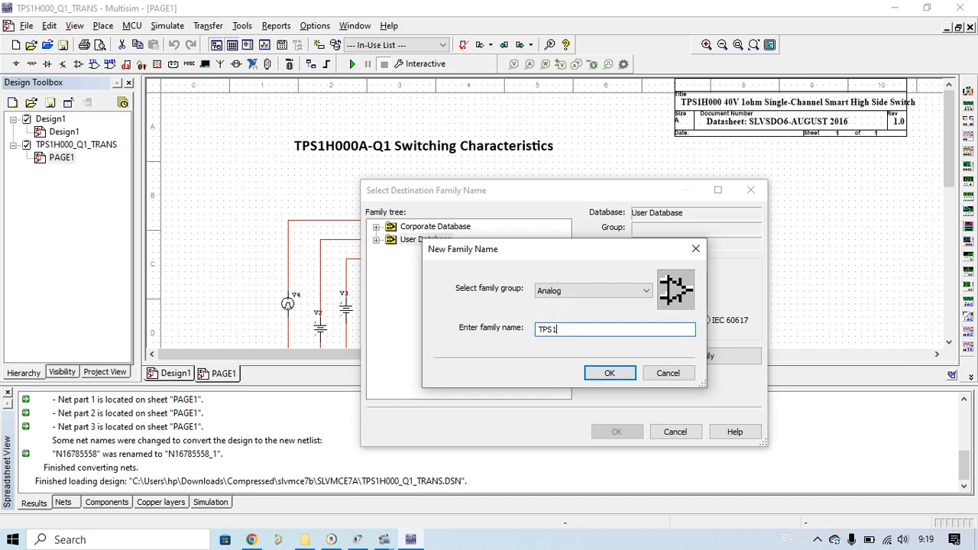
pyautogui.write('H000')
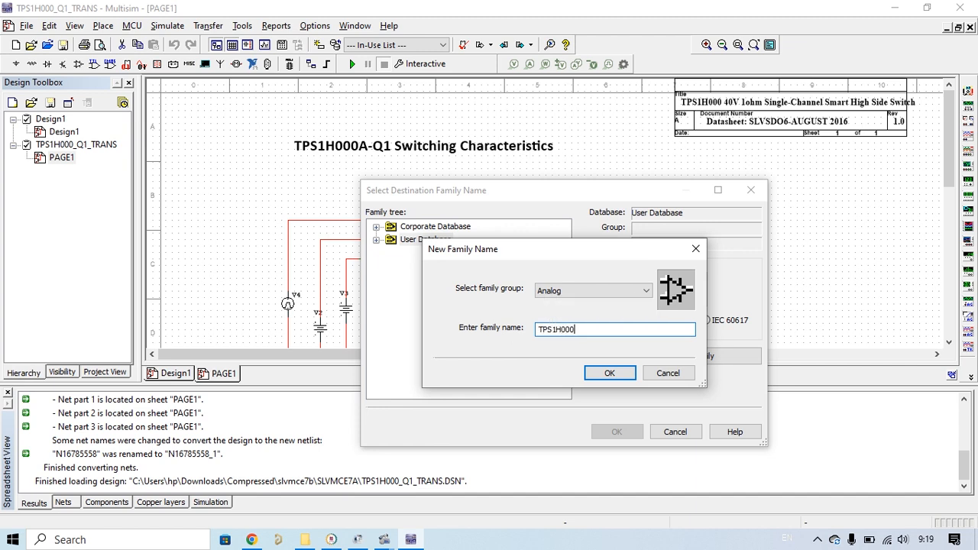
pyautogui.write('A_')
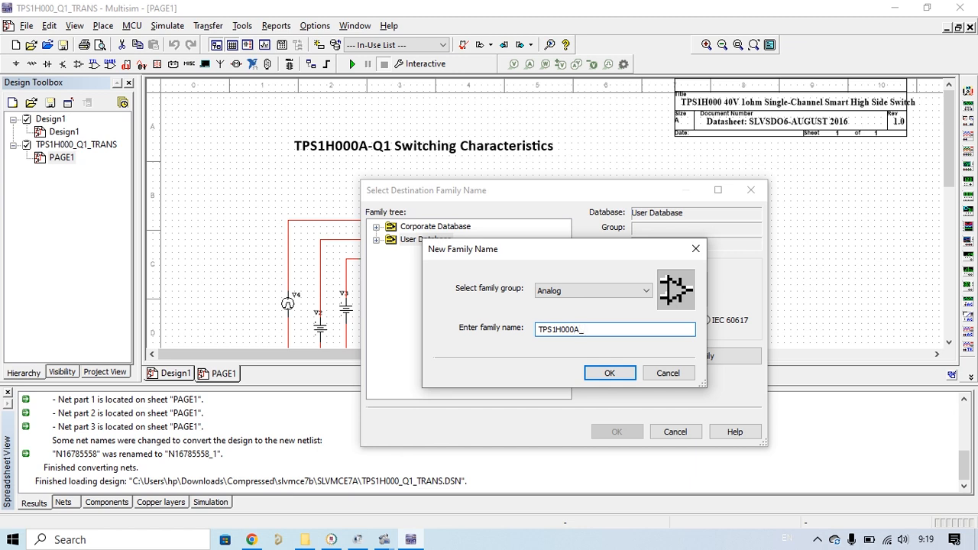
pyautogui.press('Backspace')
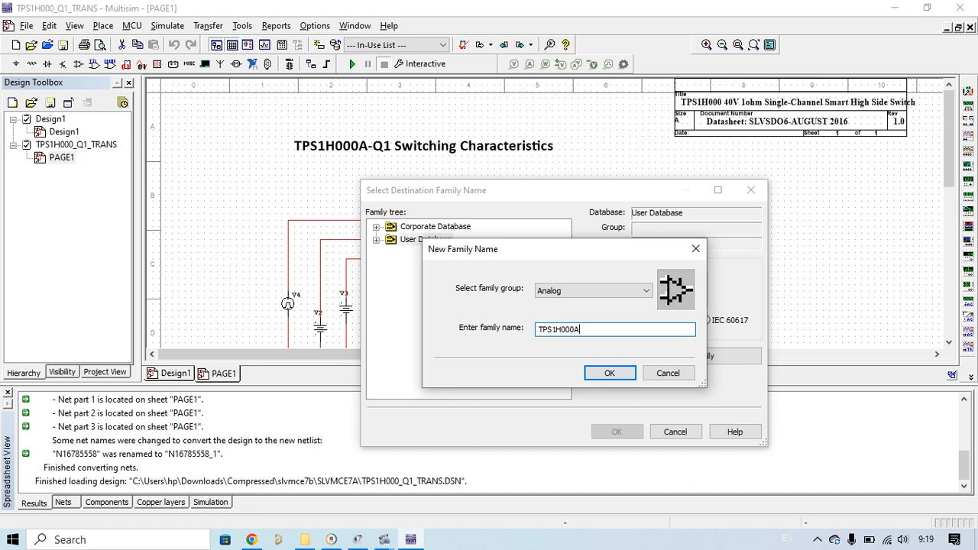
# Put the TPS1H000A family in the MCU group, confirm it, and save U1 there
pyautogui.click(644, 290)
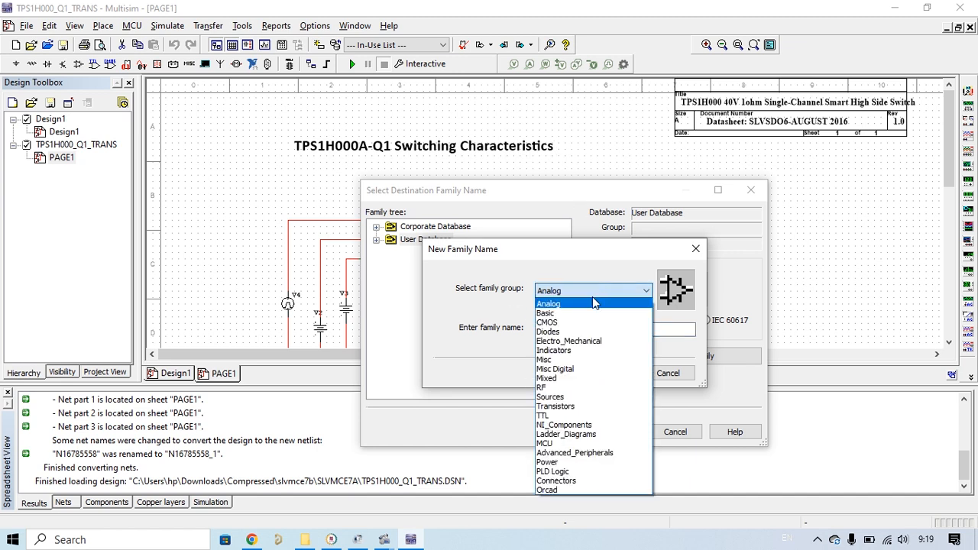
pyautogui.moveTo(473, 304)
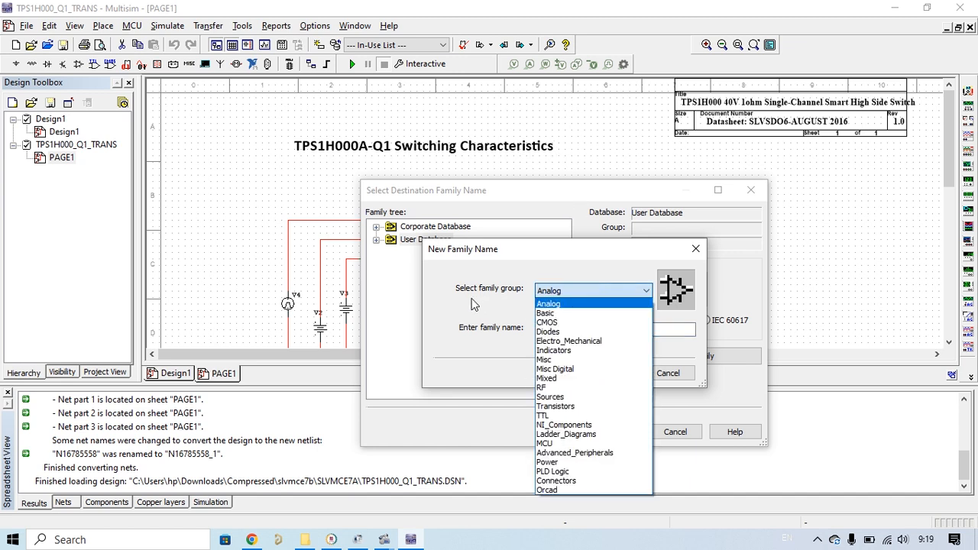
pyautogui.moveTo(569, 443)
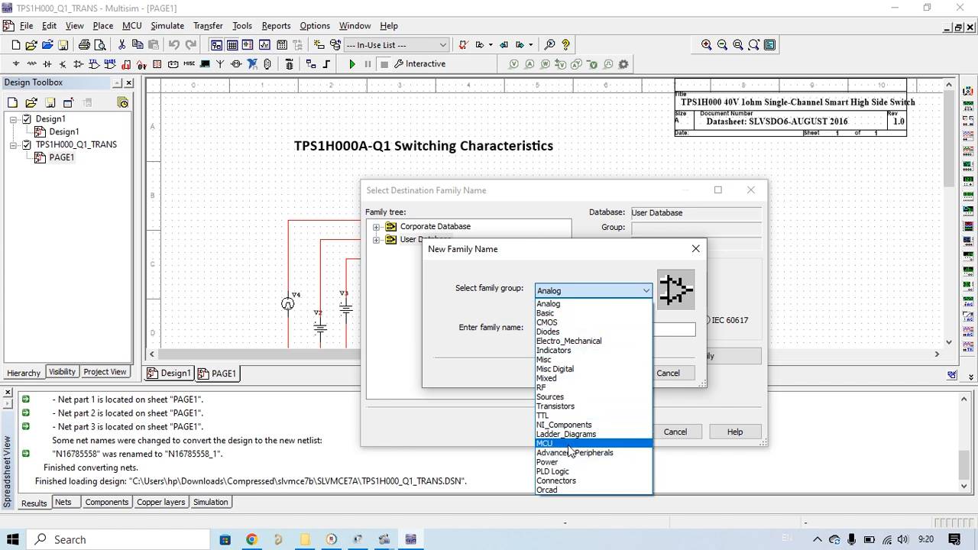
pyautogui.click(545, 443)
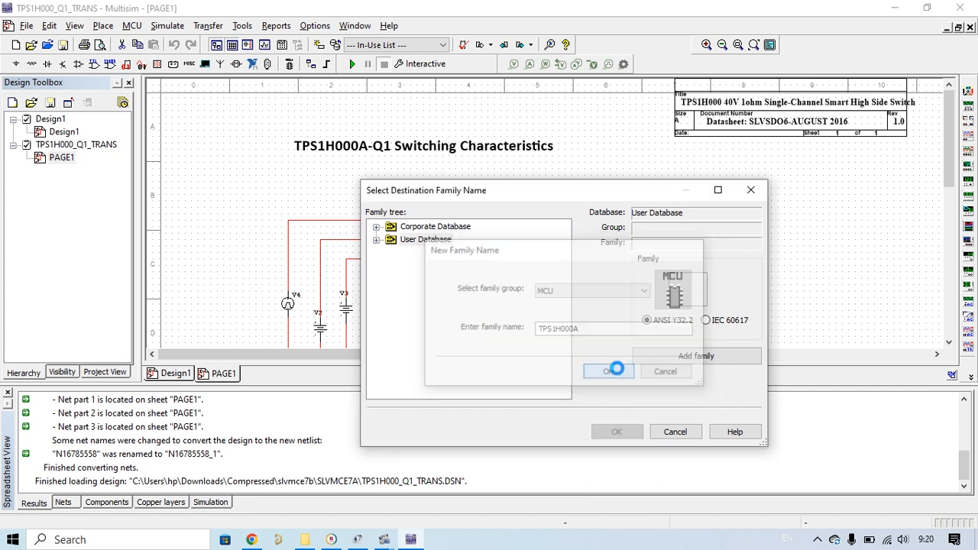
pyautogui.click(609, 371)
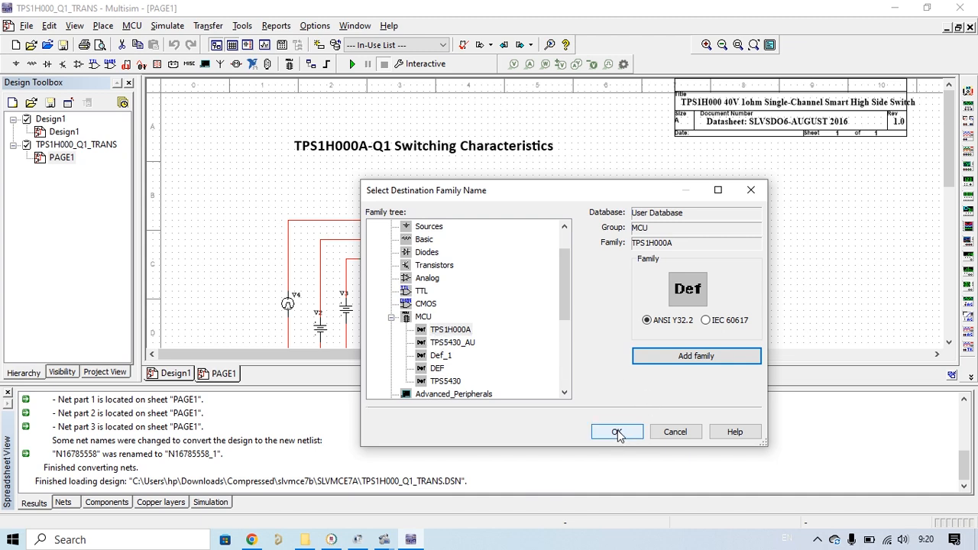
pyautogui.click(617, 432)
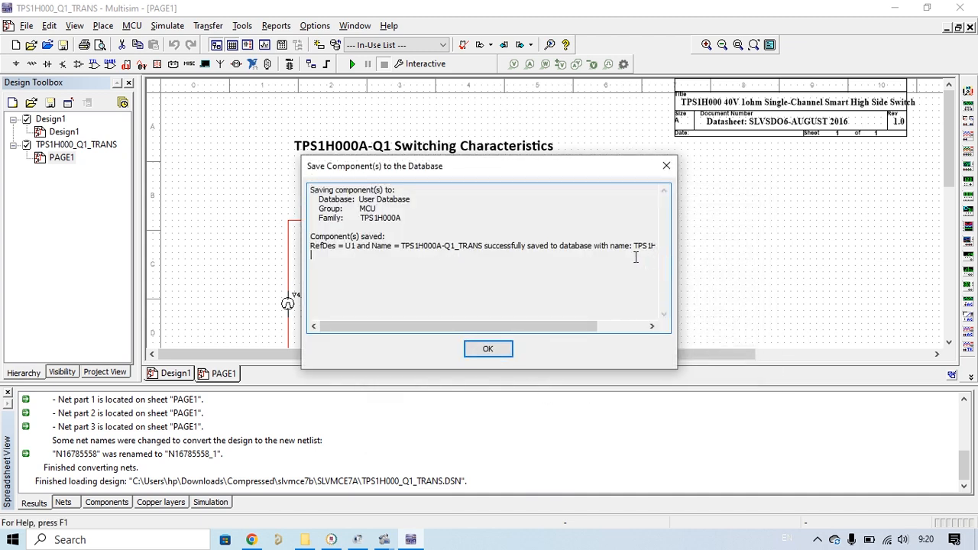
pyautogui.moveTo(504, 257)
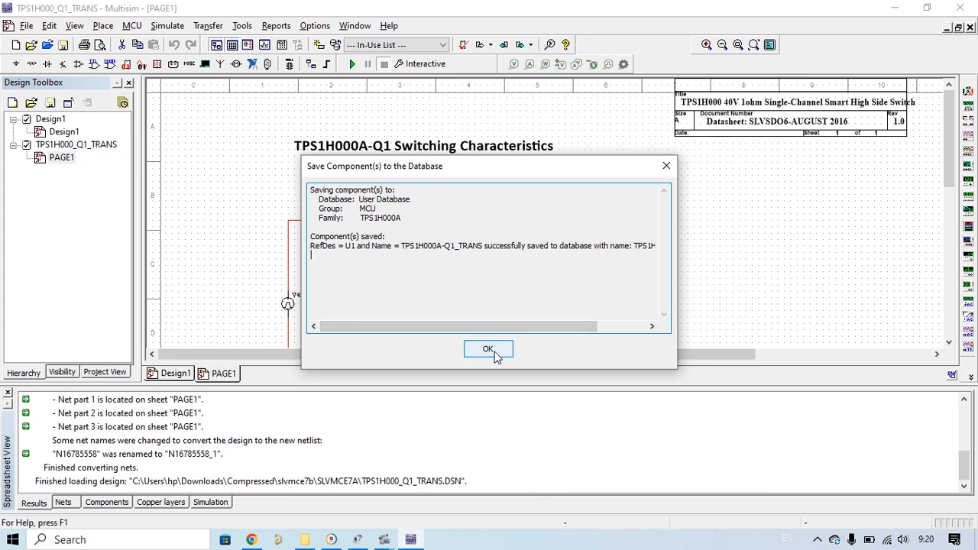
# Dismiss the save report for TPS1H000A-Q1_TRANS
pyautogui.click(488, 349)
pyautogui.write('TP')
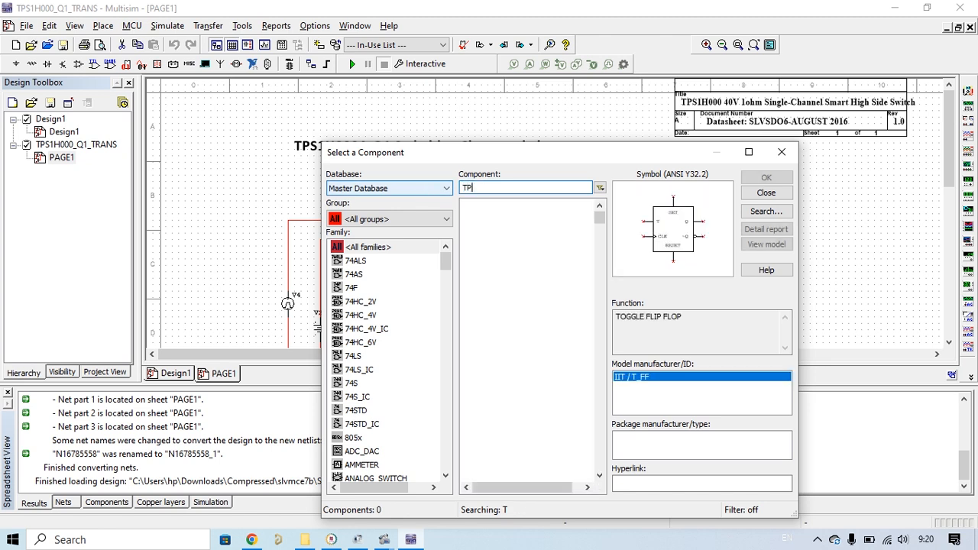
# Search the Master Database for TPS1H, then edit it to 'TPH', finding no parts
pyautogui.write('S')
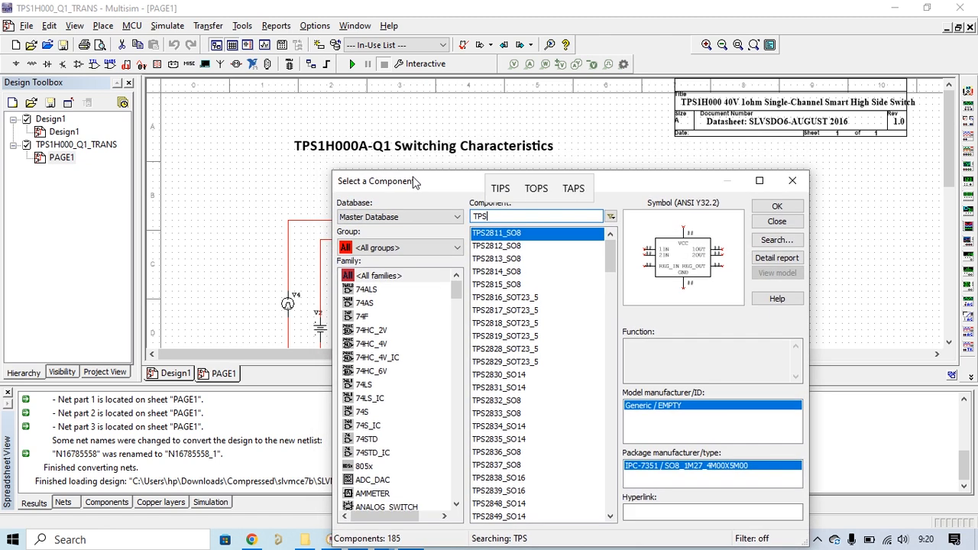
pyautogui.write('1')
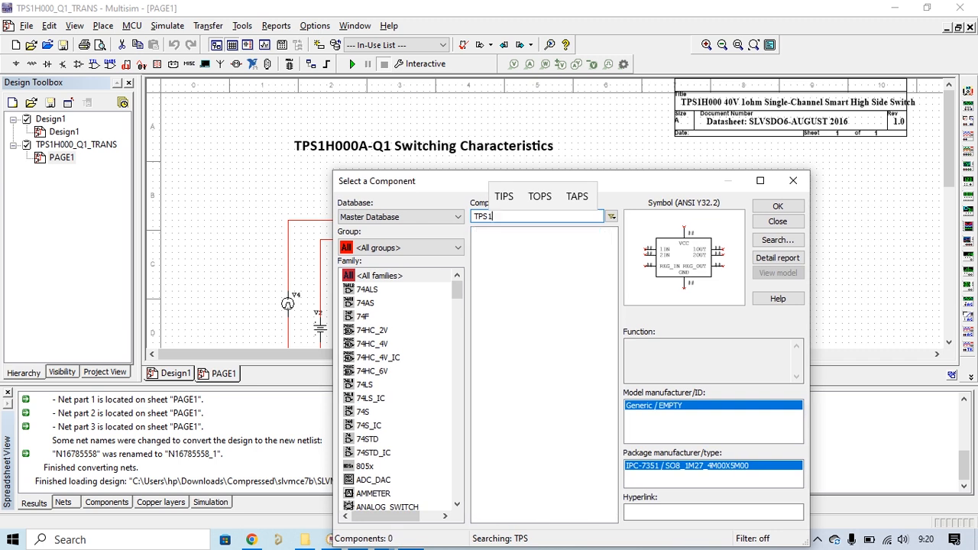
pyautogui.write('H')
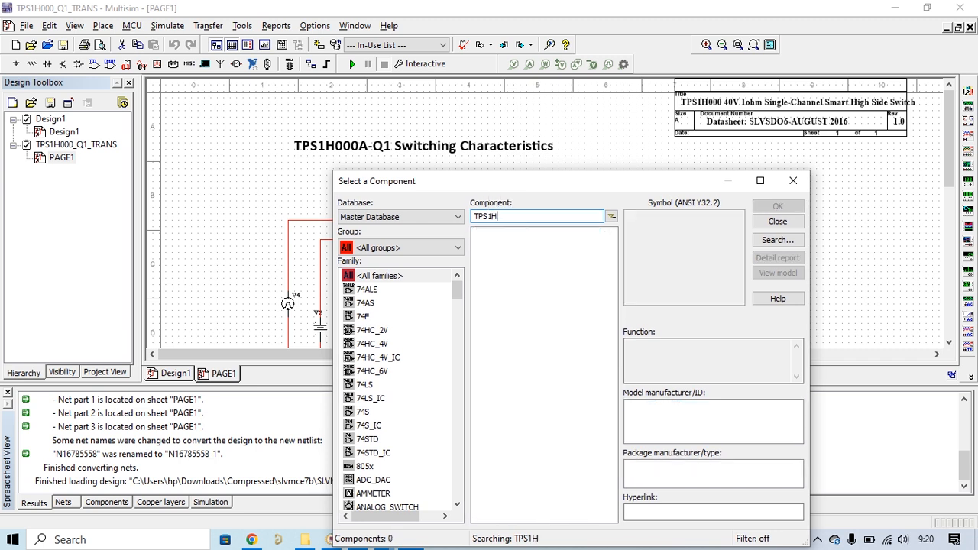
pyautogui.press('Backspace')
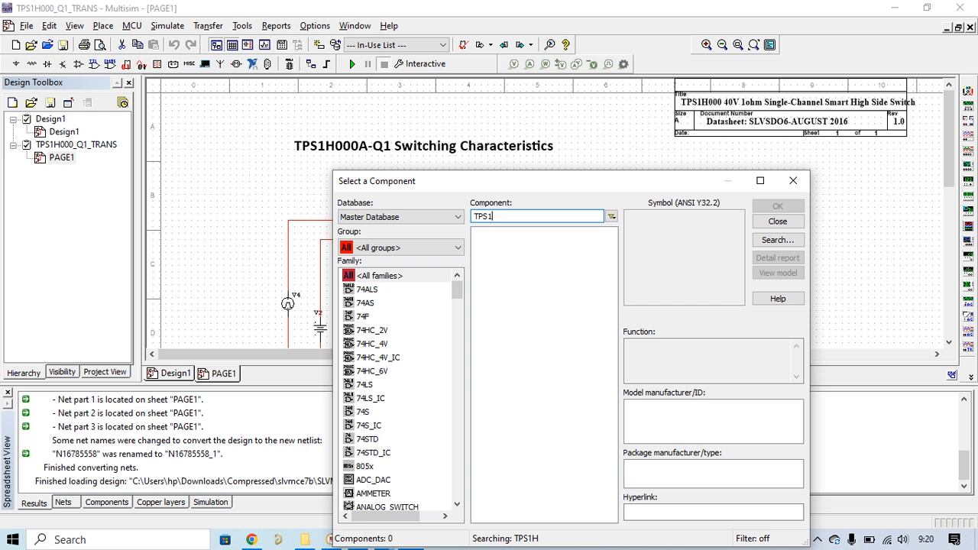
pyautogui.press('Backspace')
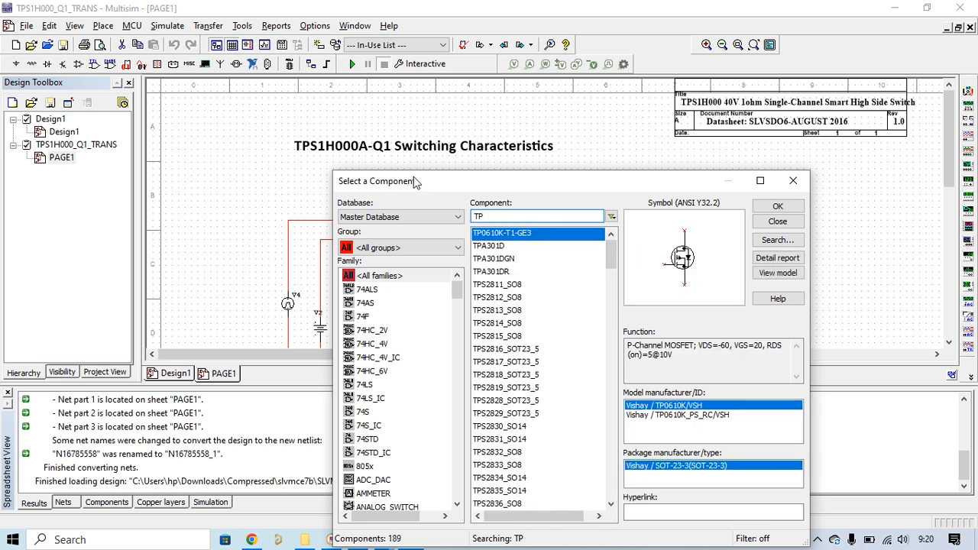
pyautogui.write('H')
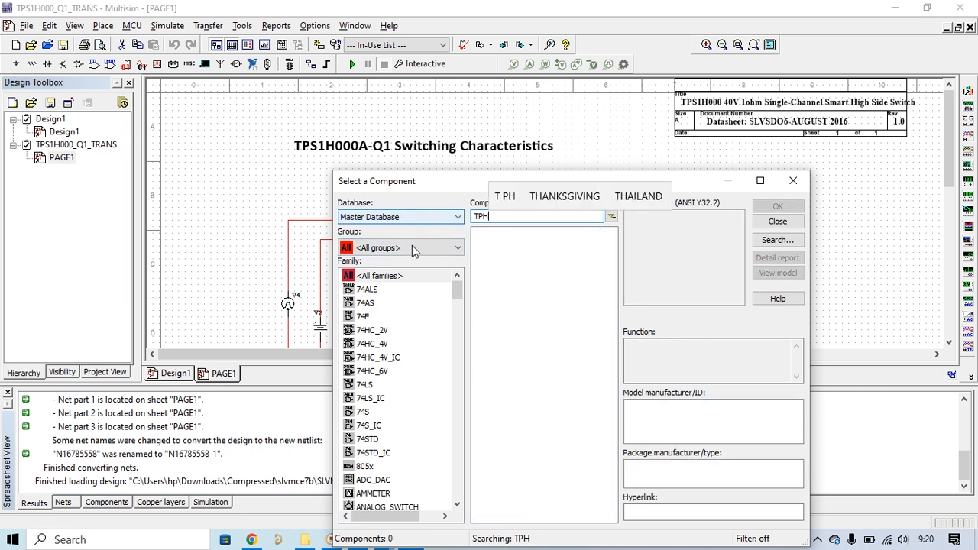
# Switch the search to the User Database, search 'TPS', and pick TPS1H000A-Q1_TRANS
pyautogui.click(456, 216)
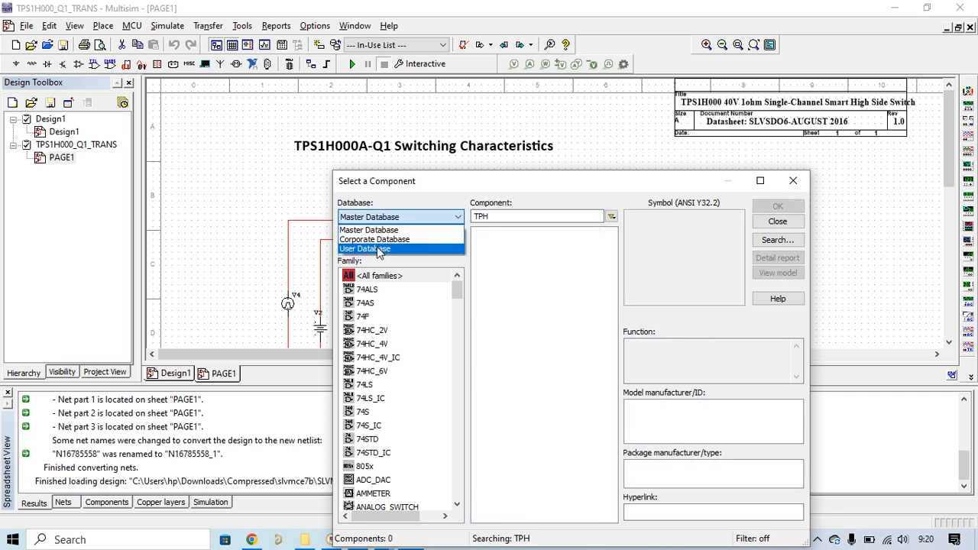
pyautogui.click(365, 248)
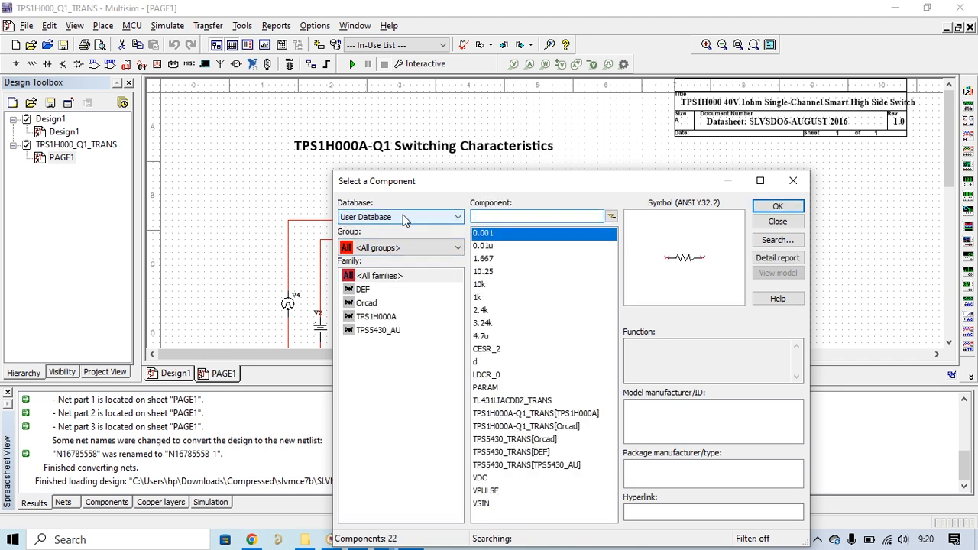
pyautogui.write('TPS1H')
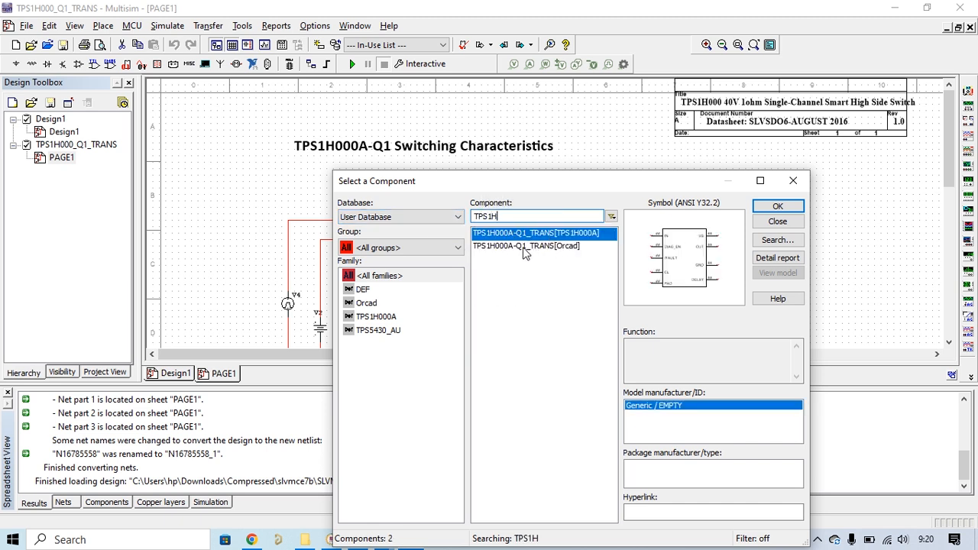
pyautogui.click(537, 233)
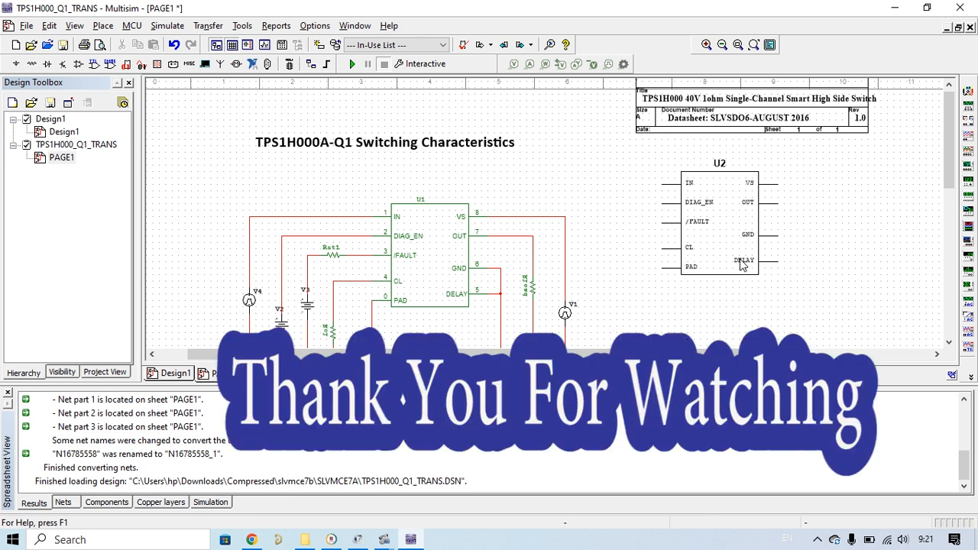
pyautogui.moveTo(753, 325)
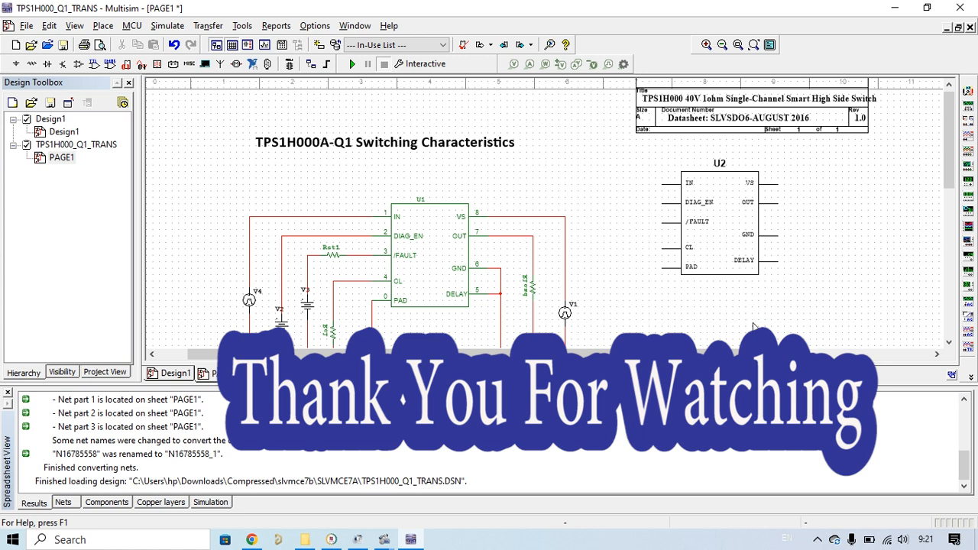
pyautogui.moveTo(491, 321)
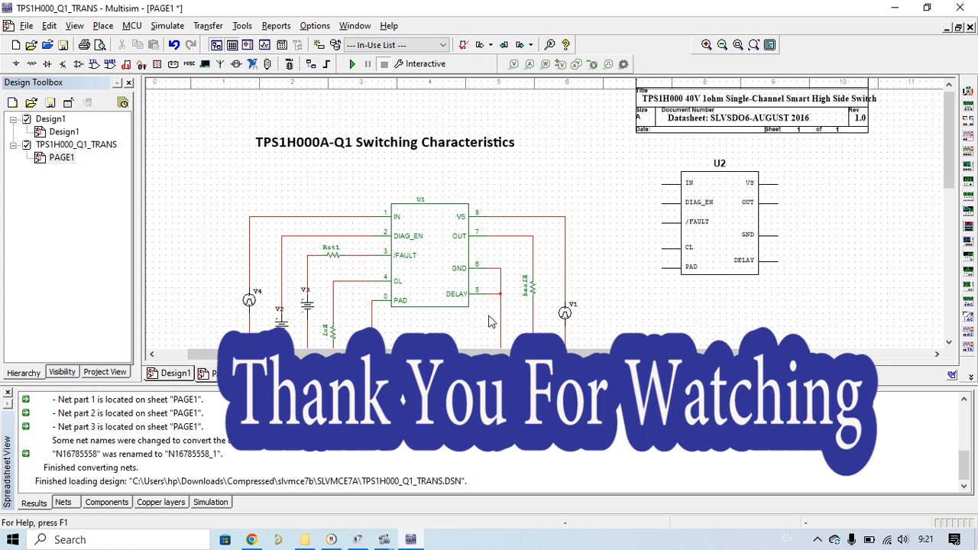